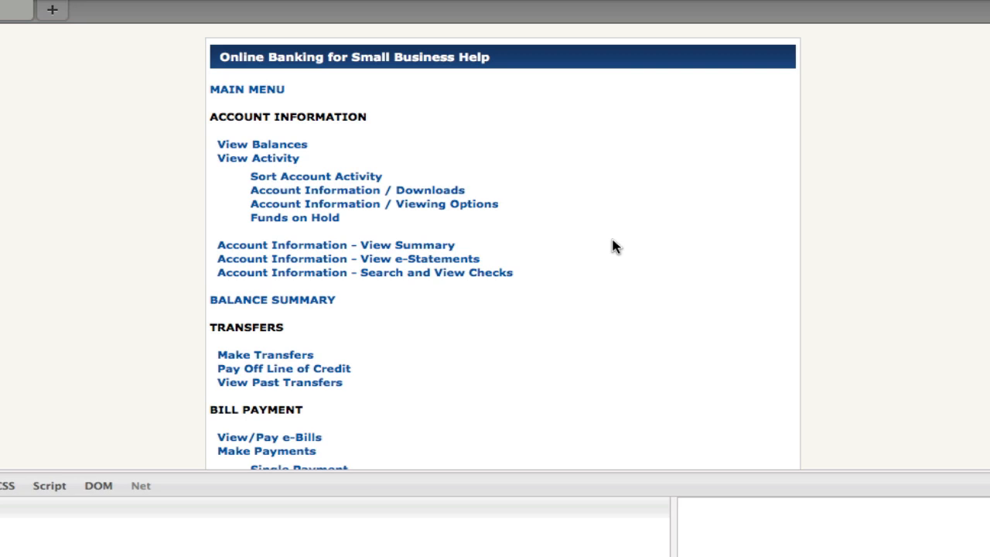
pyautogui.moveTo(278, 173)
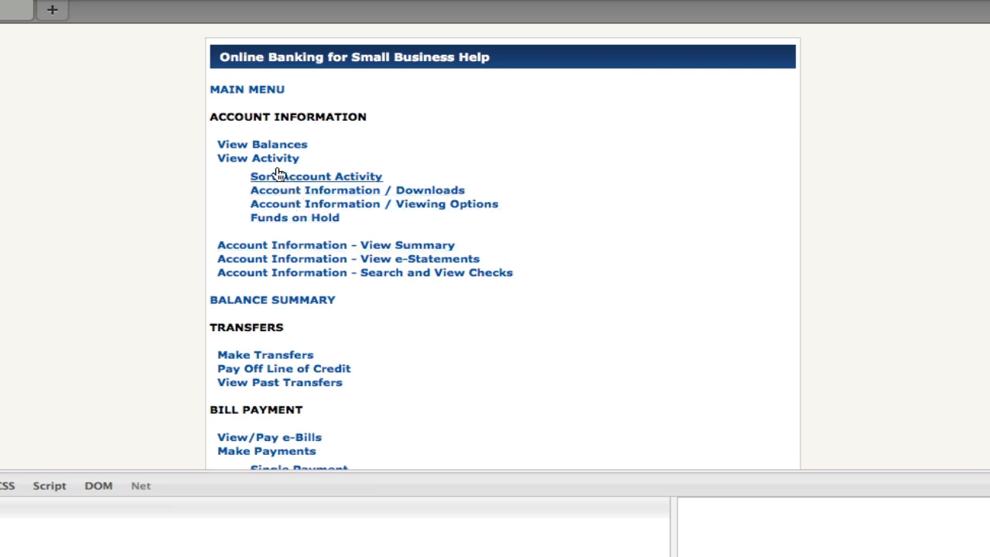
# Jump via the Sort Account Activity and View/Pay e-Bills anchor links, then select the View/Pay e-Bills heading text
pyautogui.click(315, 177)
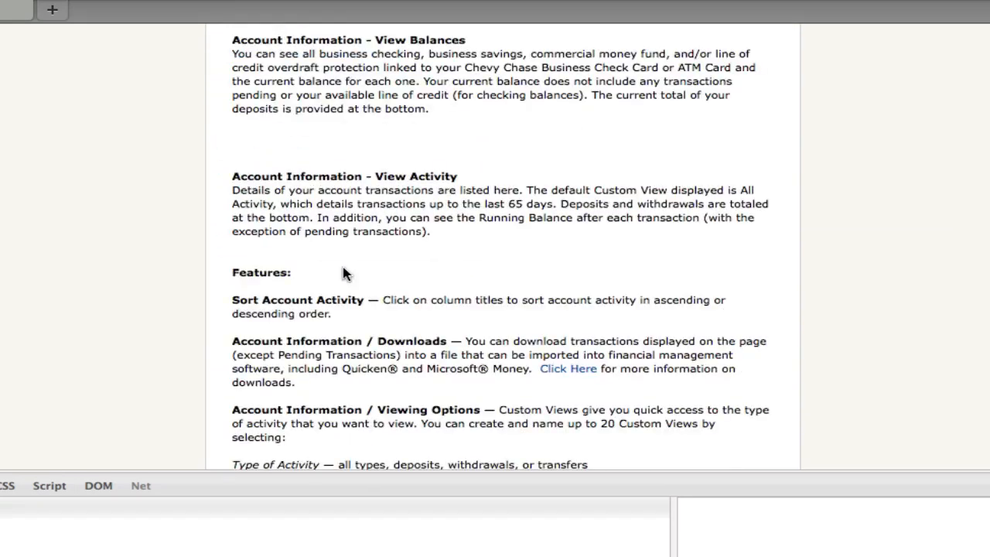
pyautogui.scroll(-3)
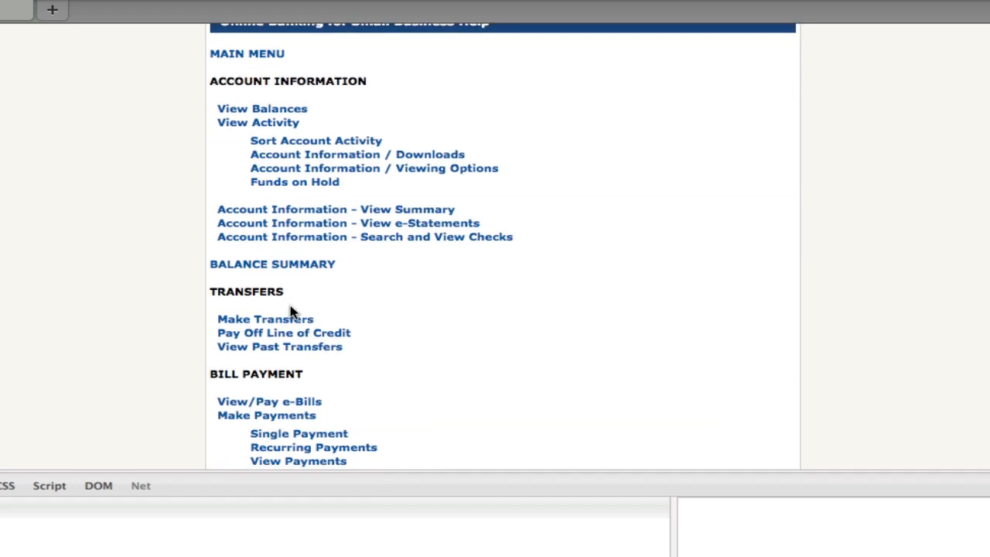
pyautogui.scroll(-3)
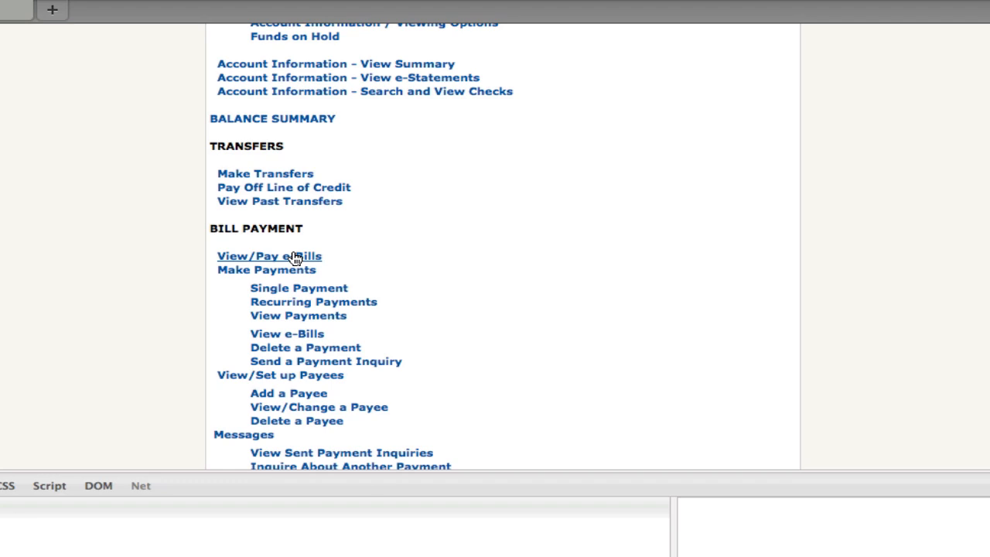
pyautogui.click(269, 256)
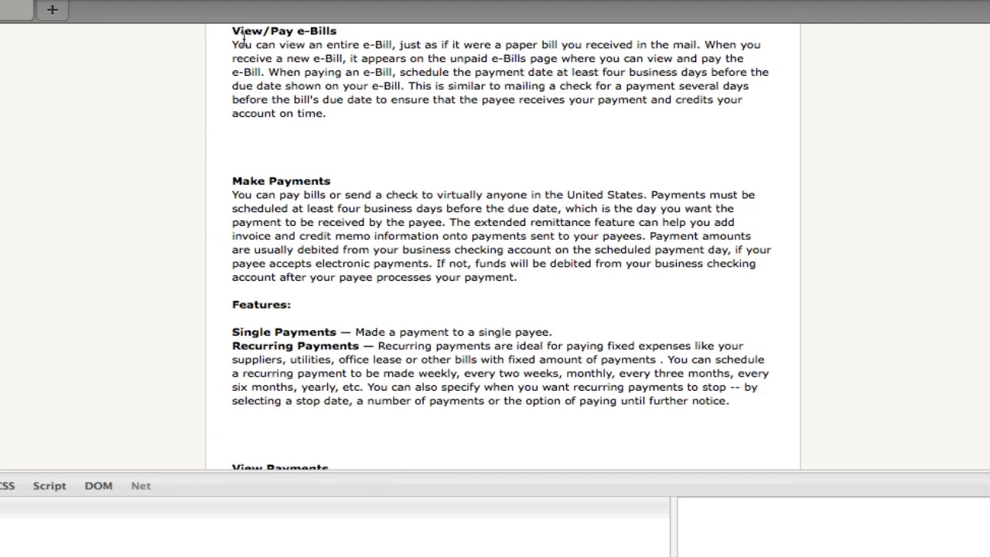
pyautogui.doubleClick(284, 31)
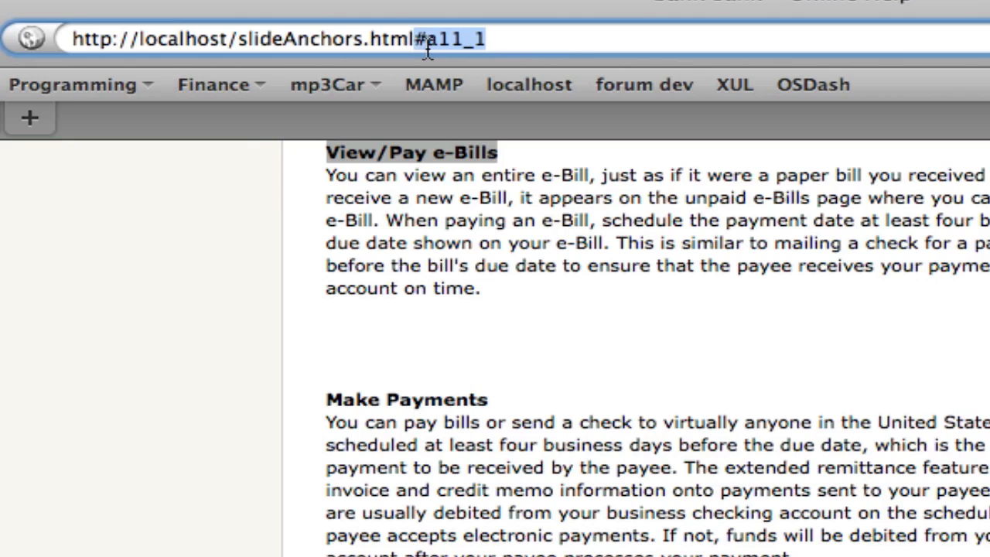
pyautogui.rightClick(412, 152)
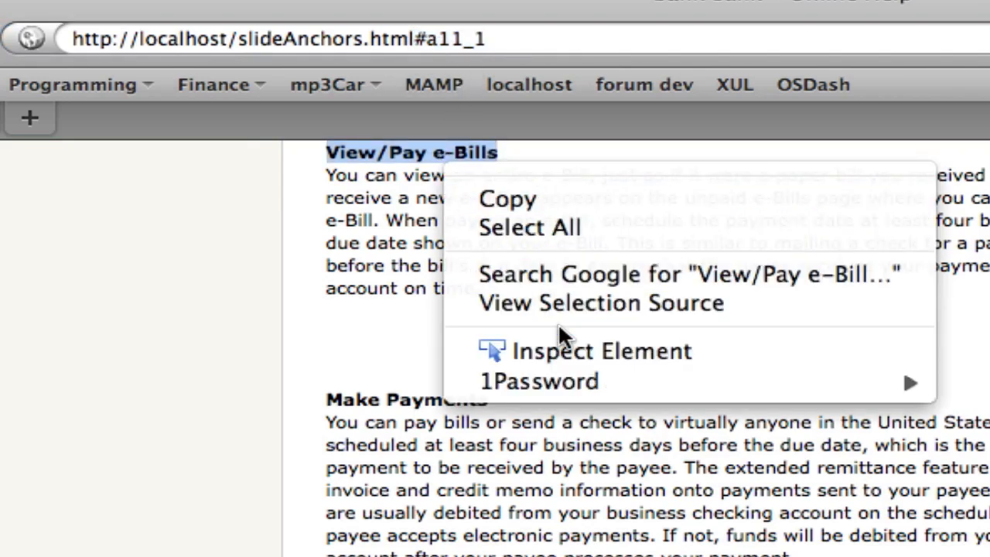
pyautogui.click(601, 349)
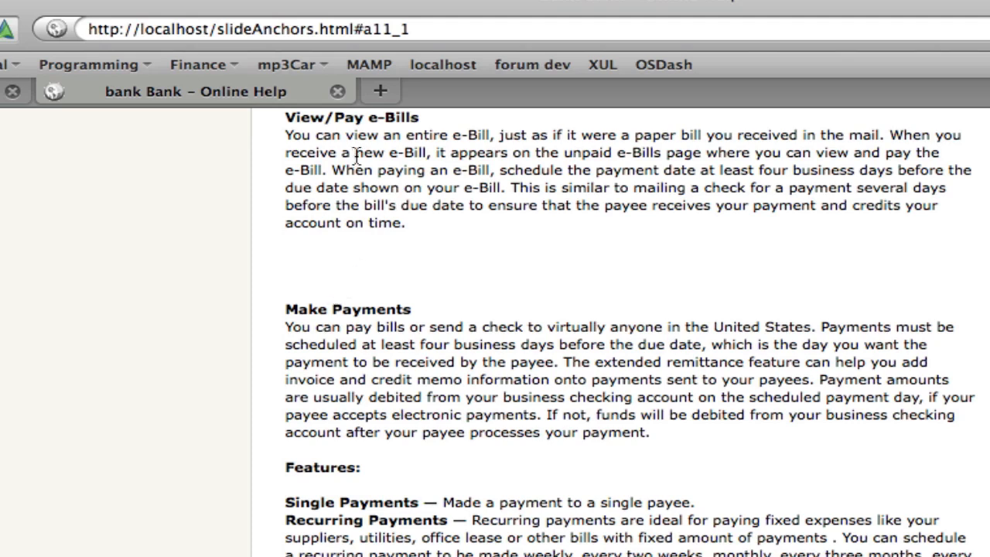
pyautogui.scroll(-3)
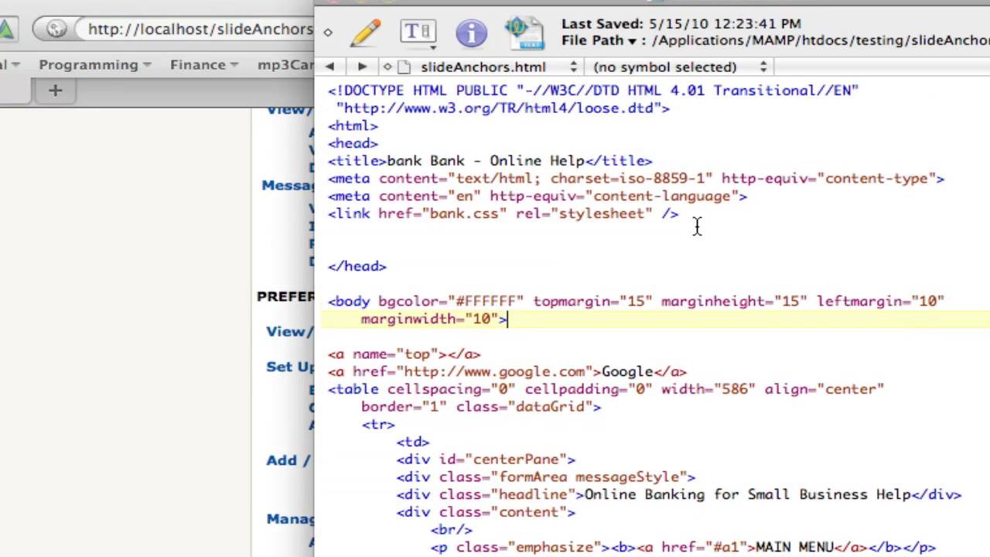
# Place the caret inside the page head of slideAnchors.html below the stylesheet link
pyautogui.click(680, 232)
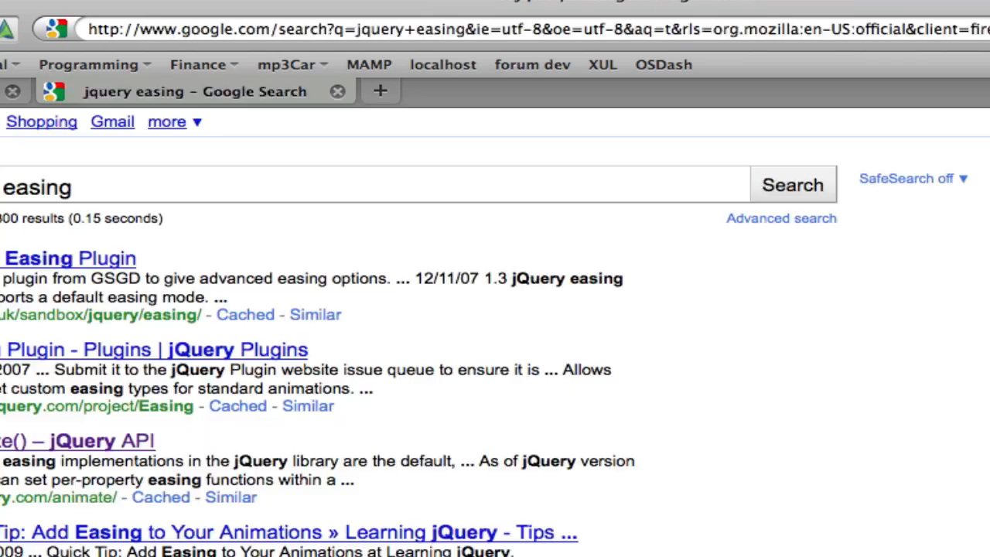
# Open the jQuery Easing Plugin result from the Google results for jquery easing
pyautogui.click(77, 257)
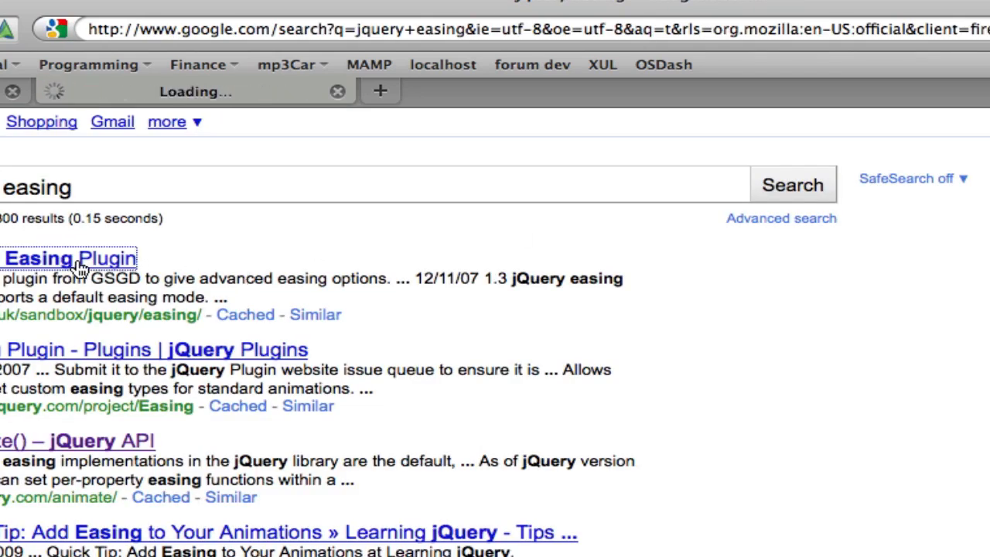
pyautogui.click(68, 257)
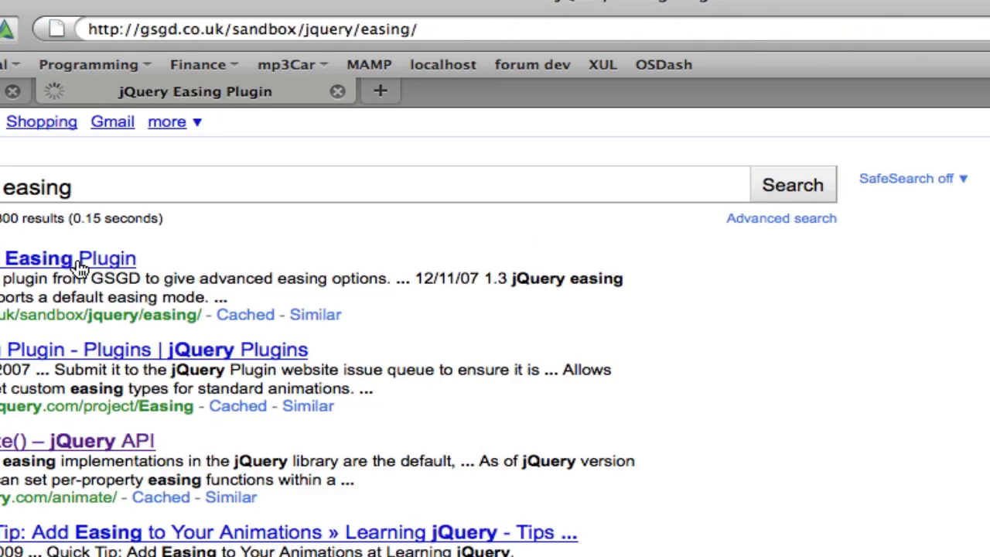
pyautogui.click(68, 259)
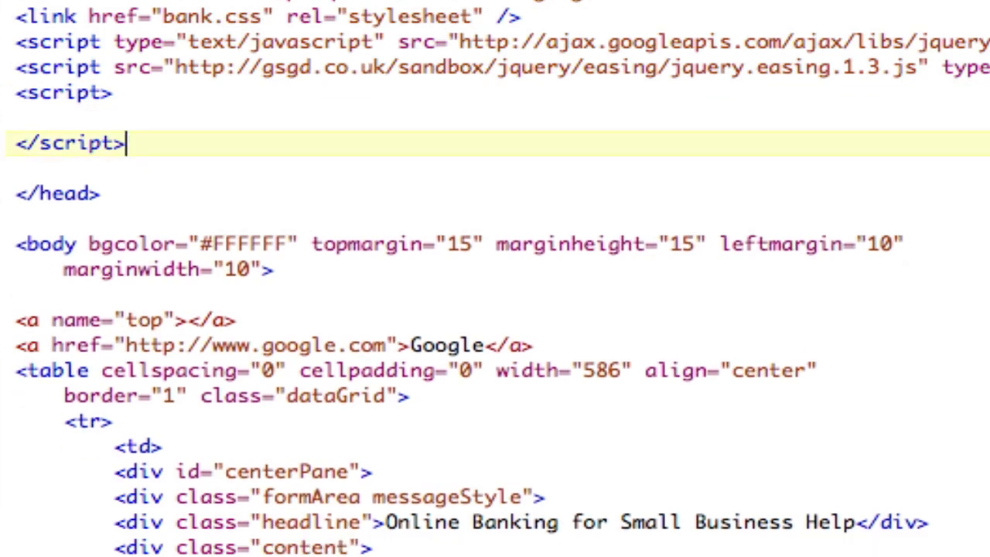
# Start a $(function(){}) ready block with comments for catching all a-tag clicks and checking for a hash
pyautogui.write('$(function() {')
pyautogui.write('});')
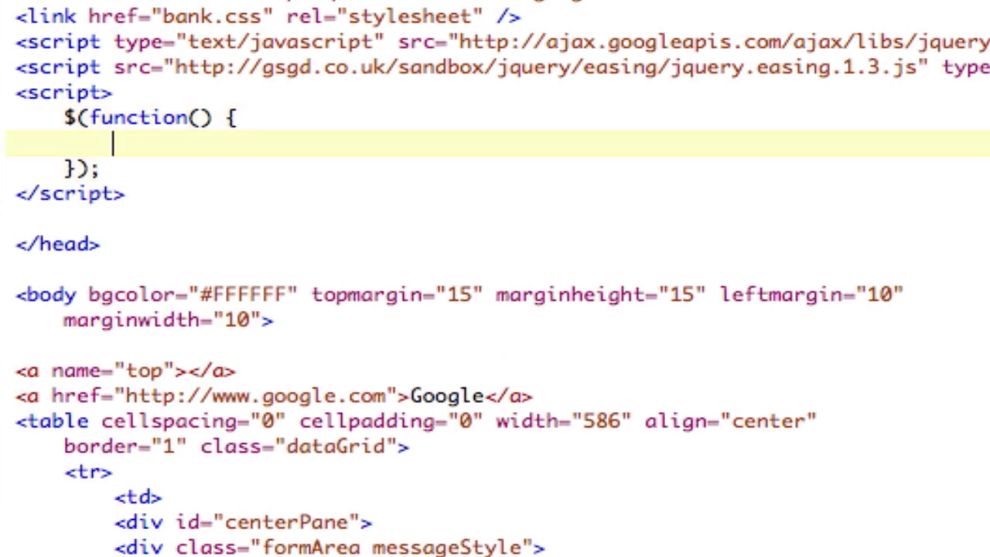
pyautogui.press('enter')
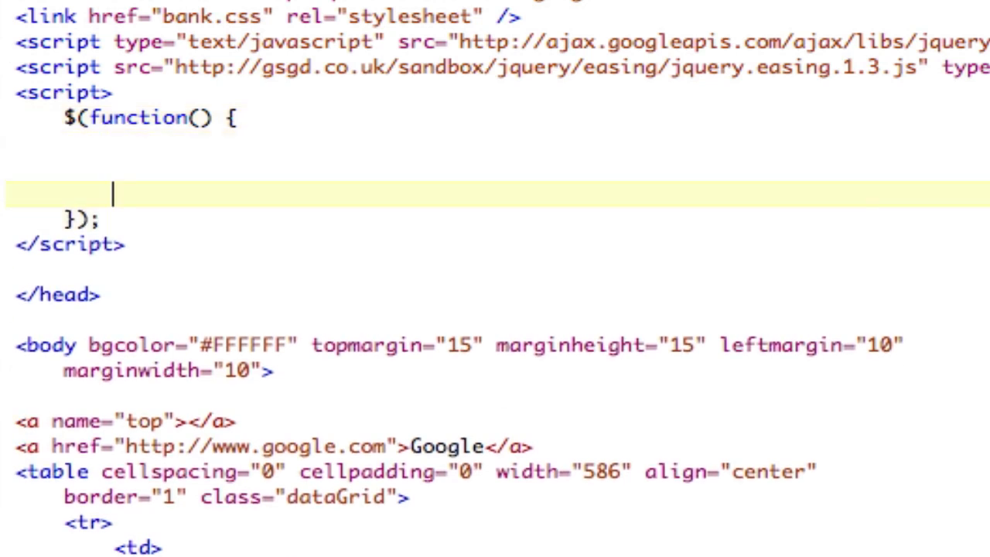
pyautogui.write('// catc')
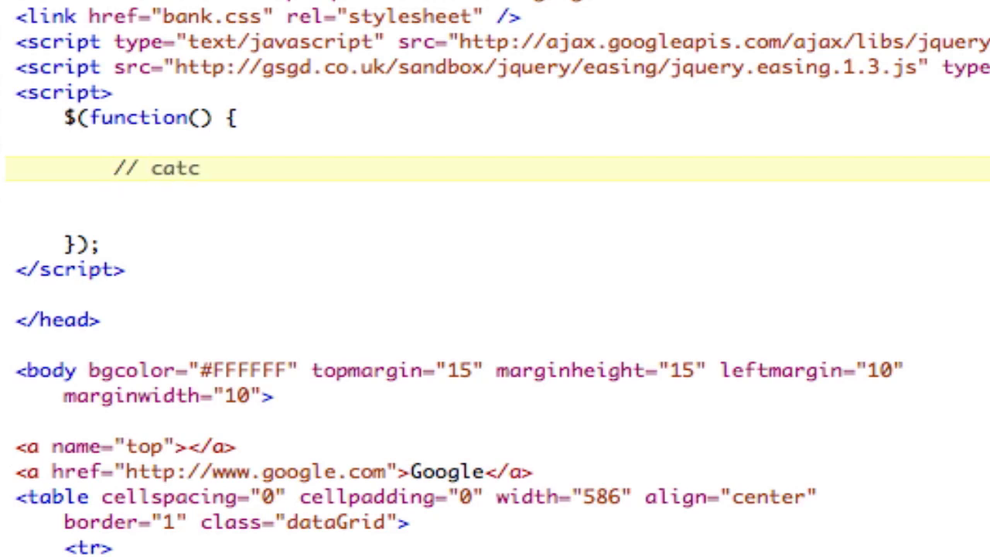
pyautogui.write('h all clicks on a tags')
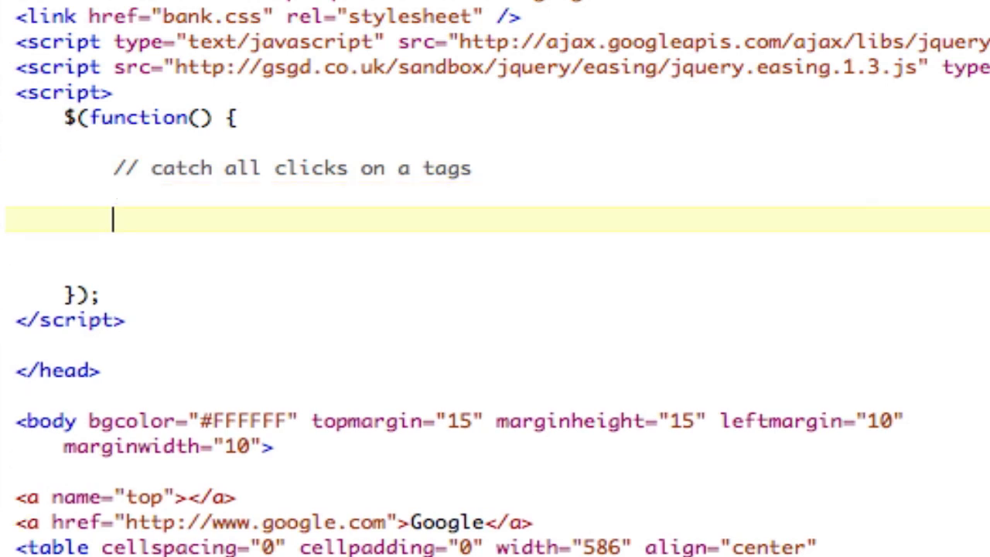
pyautogui.write('// check if')
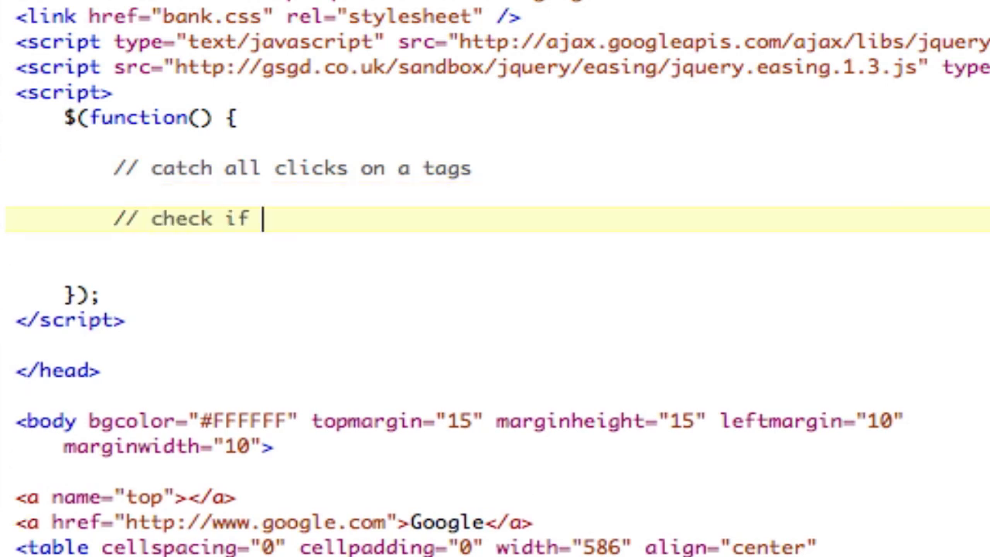
pyautogui.write('has hash')
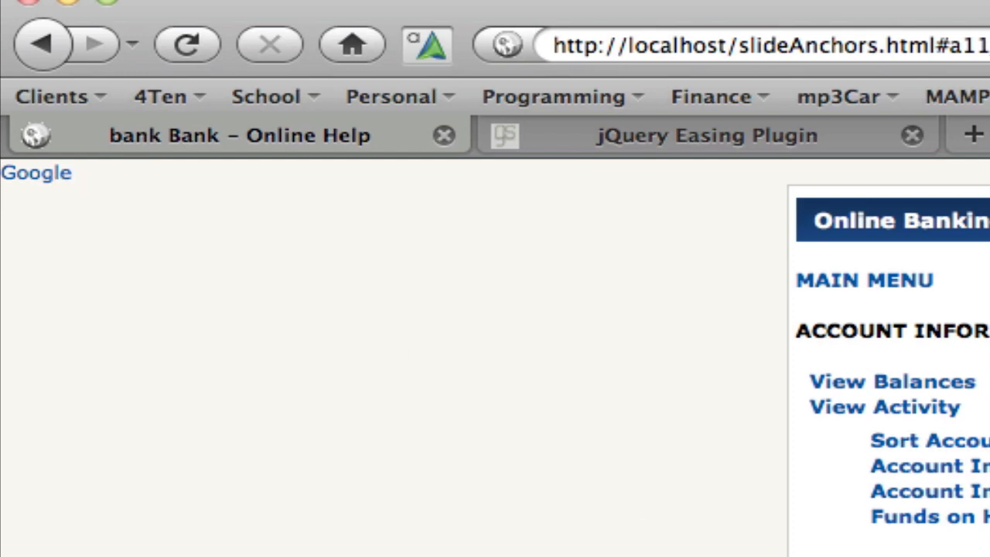
pyautogui.moveTo(137, 210)
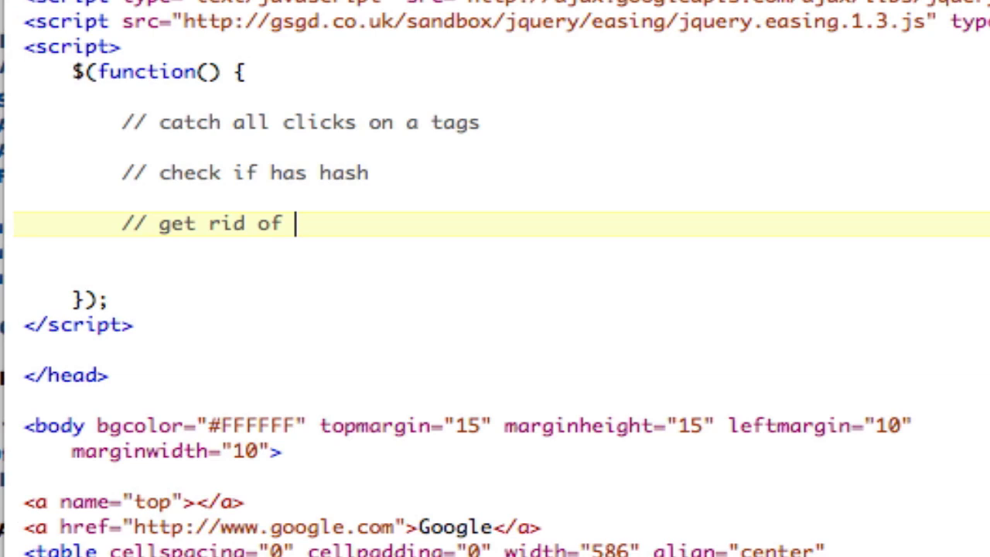
# Add comments: get rid of the # sign, get position of the <a name>, scroll/animate to that element, don't do the jump
pyautogui.write('the #')
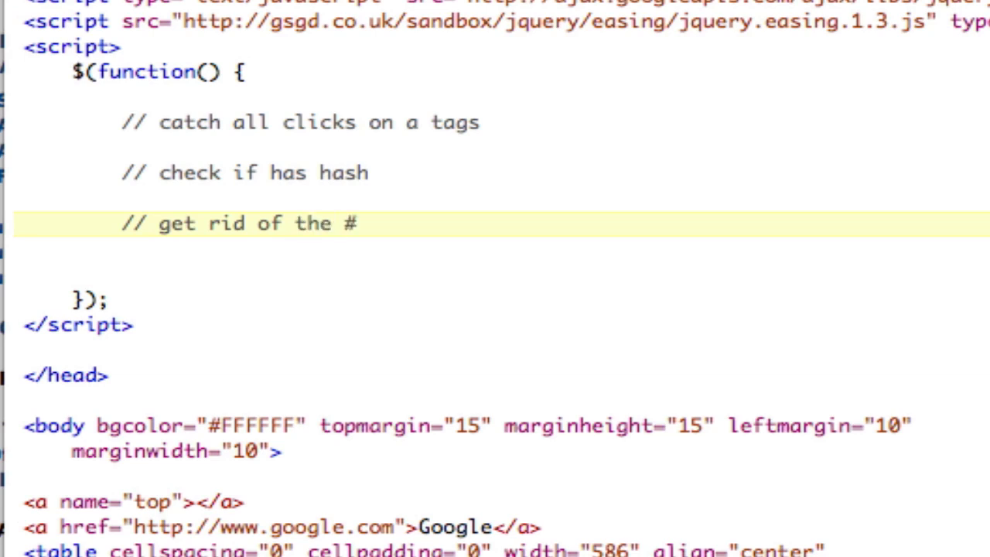
pyautogui.write('sign')
pyautogui.write('// get the pos')
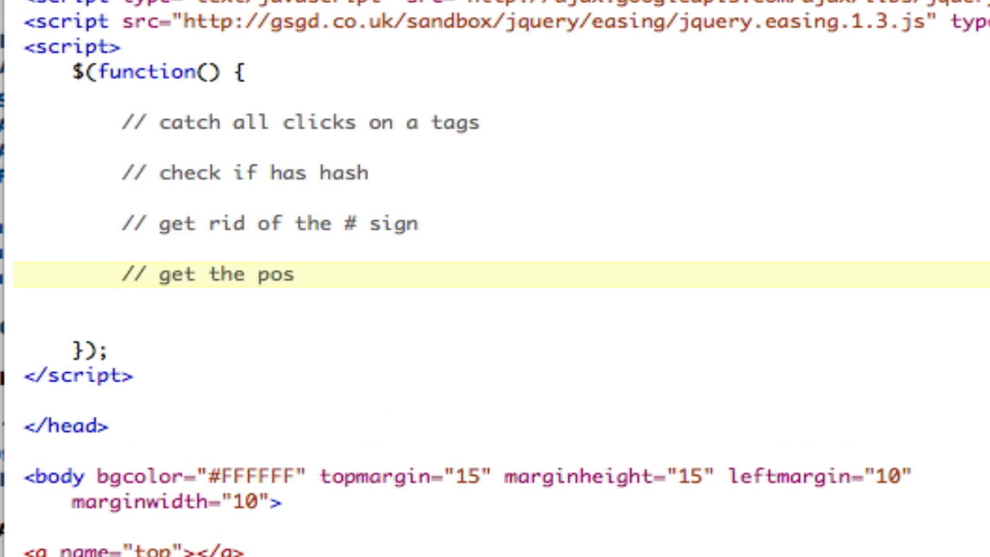
pyautogui.write('ition of the <a name>')
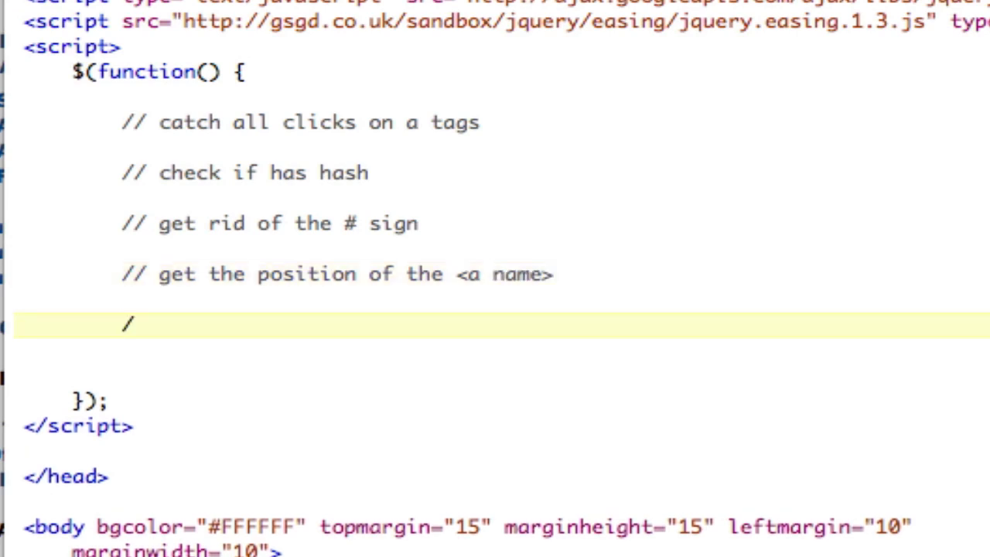
pyautogui.write('/ scroll to')
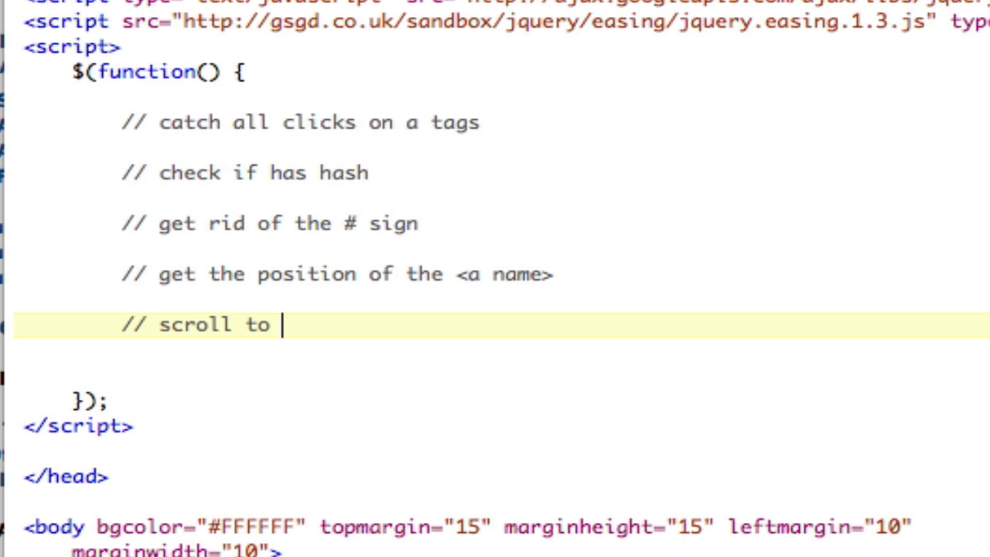
pyautogui.press('Backspace')
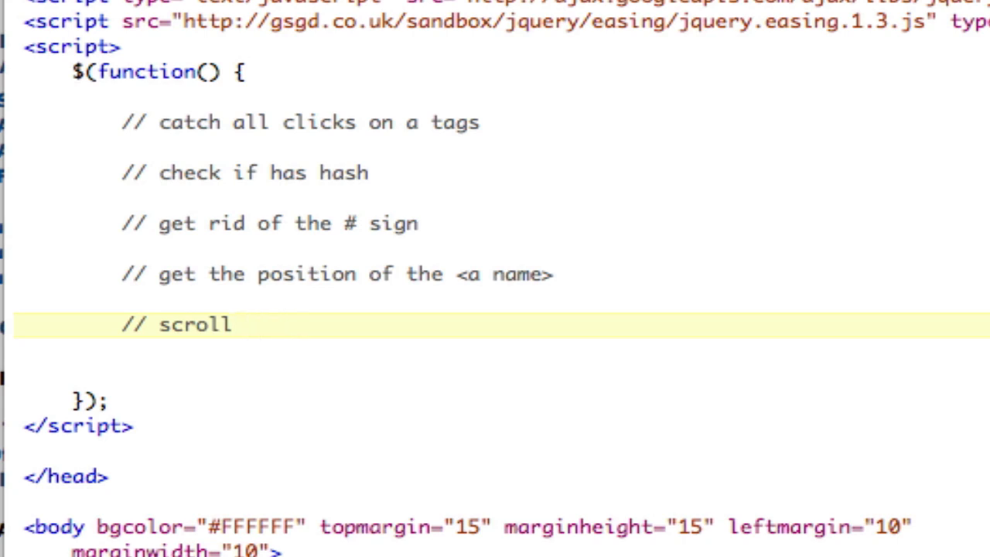
pyautogui.write('/animate to that element')
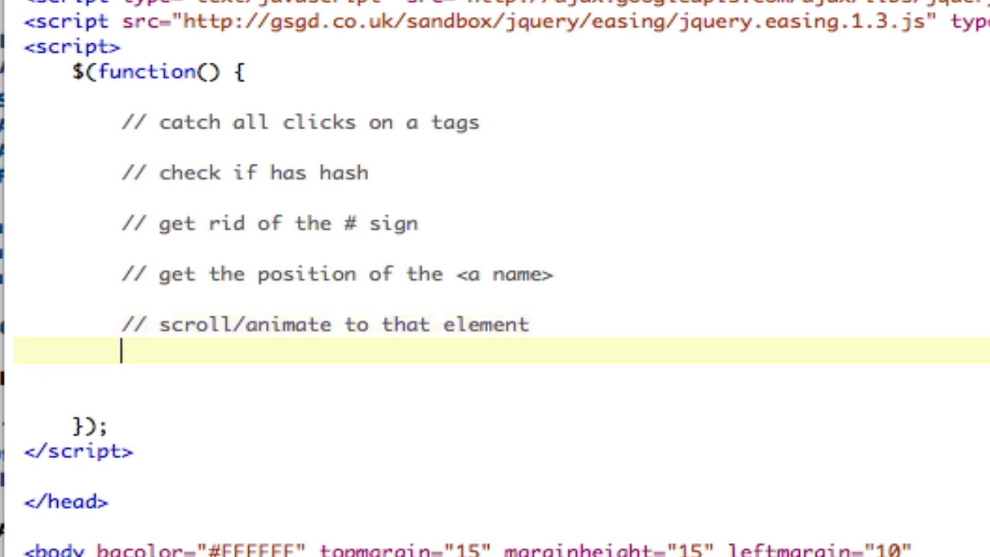
pyautogui.write('//')
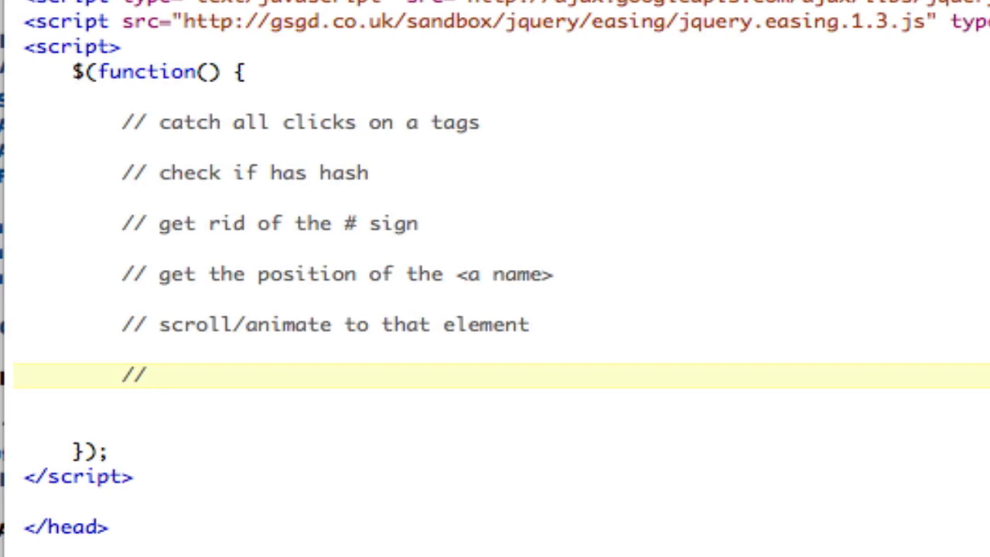
pyautogui.write("don't do the h")
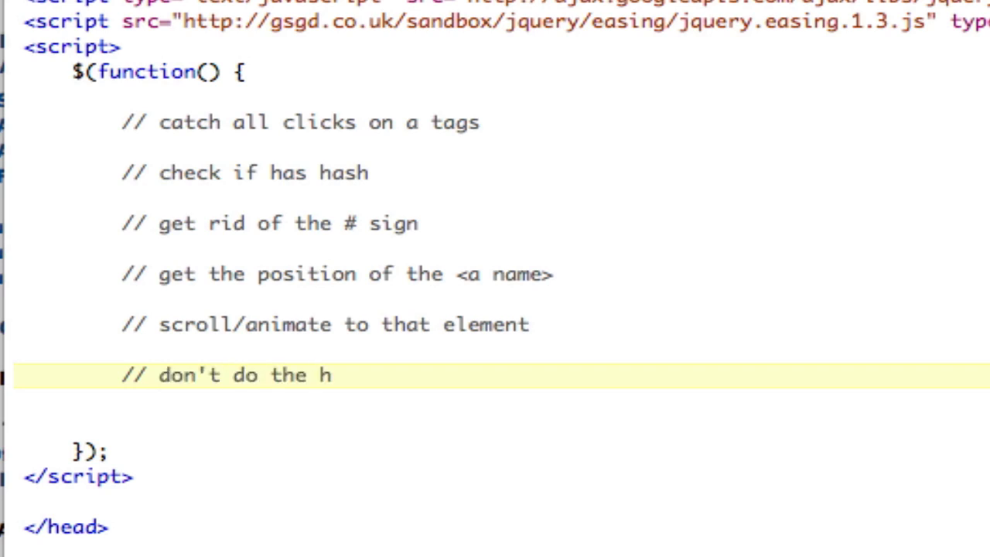
pyautogui.write('ump')
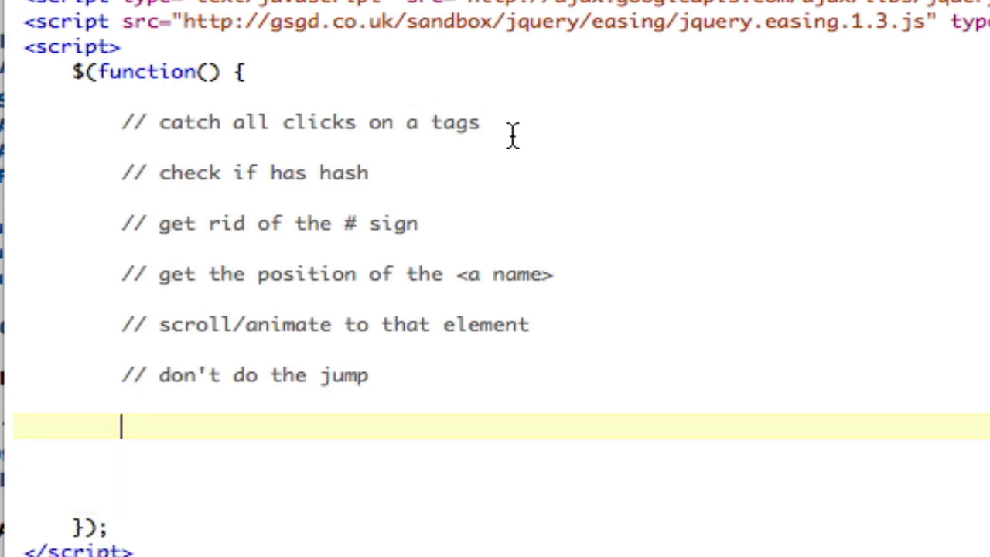
# Create a $("a").click(function(){}) handler and move the step comments inside it
pyautogui.write('$("')
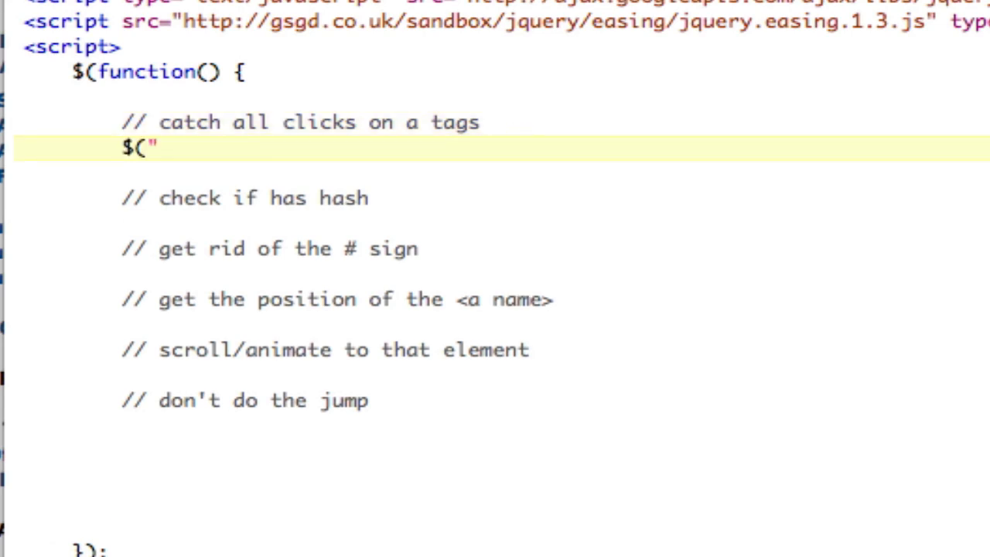
pyautogui.write('a").click')
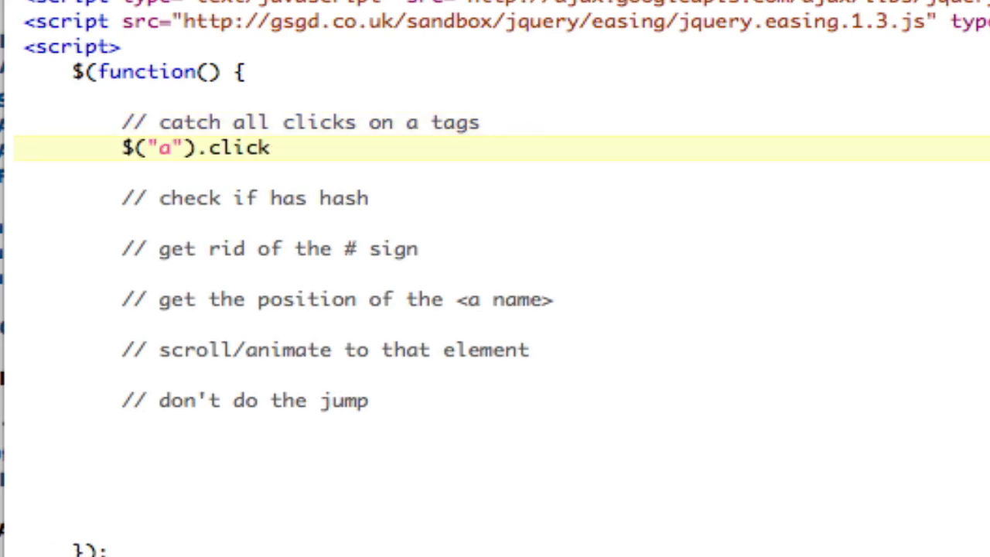
pyautogui.write('(function() {')
pyautogui.write('});')
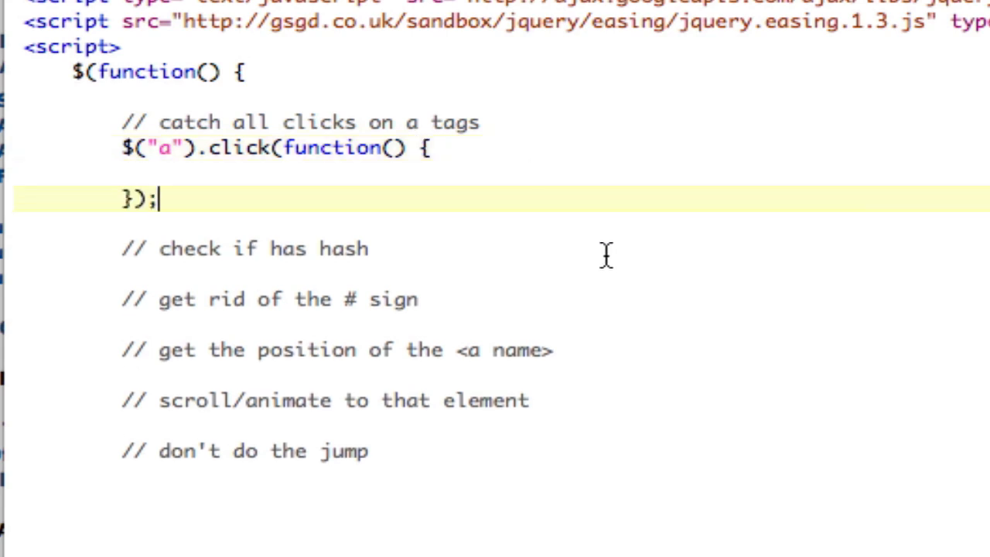
pyautogui.moveTo(121, 248); pyautogui.dragTo(368, 451)
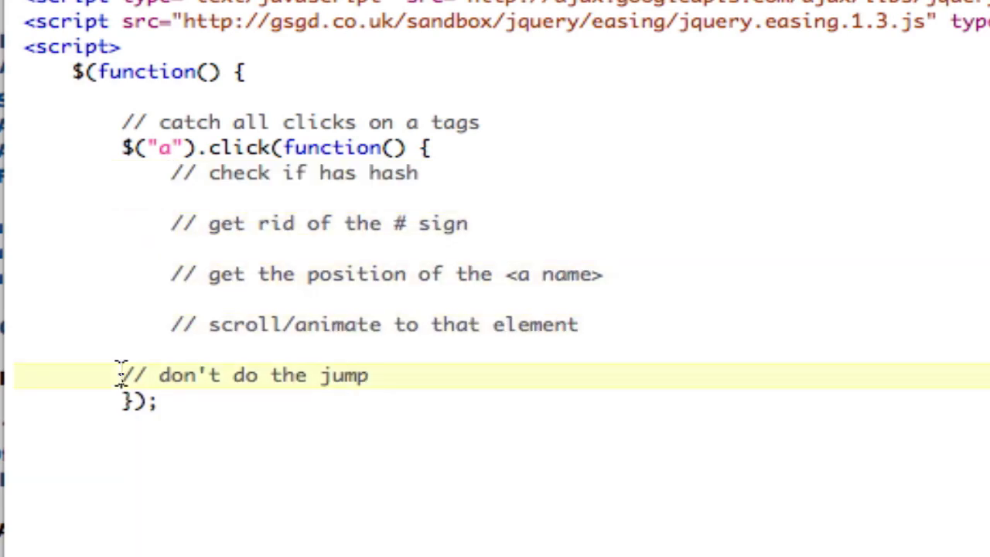
pyautogui.click(479, 173)
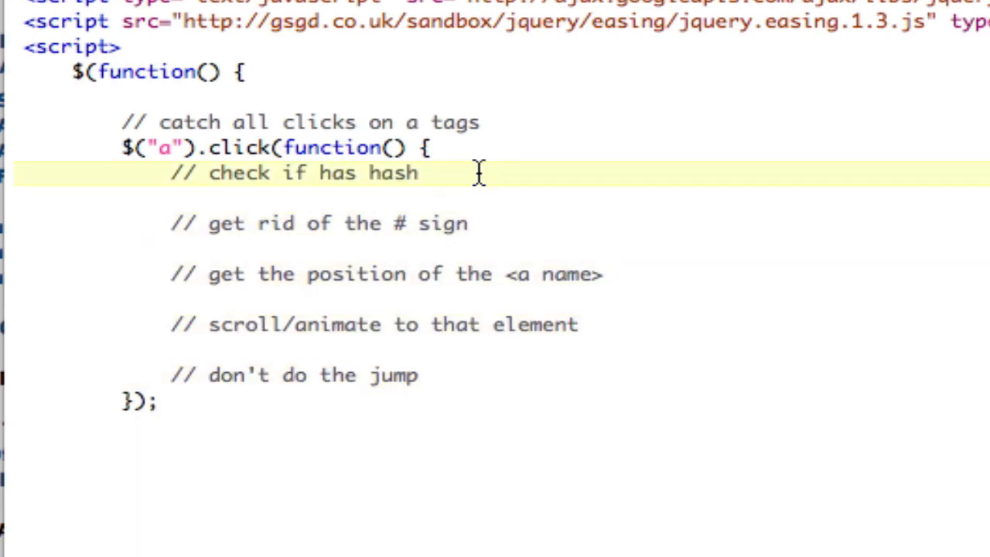
pyautogui.moveTo(513, 179)
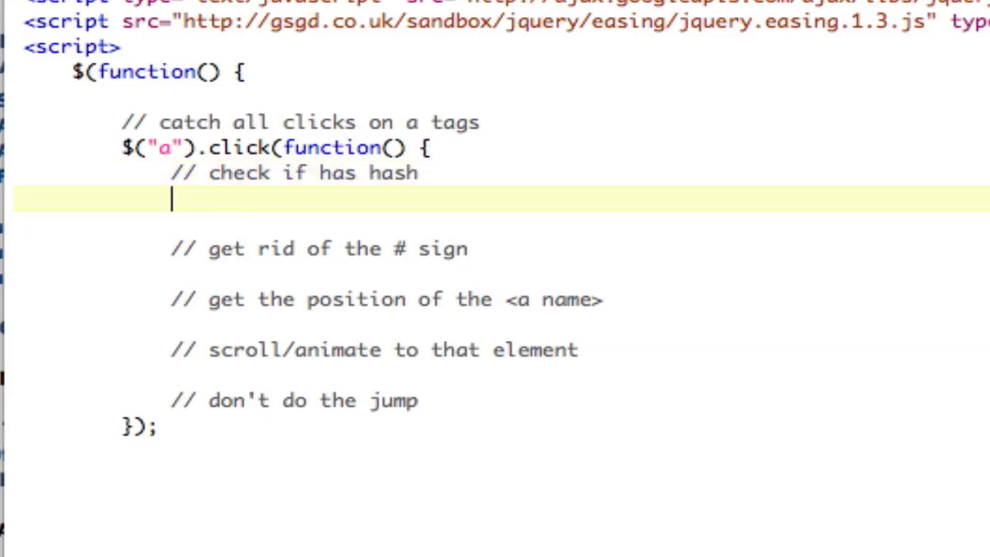
# Begin the hash-check line under its comment, typing this. and starting console
pyautogui.write('this')
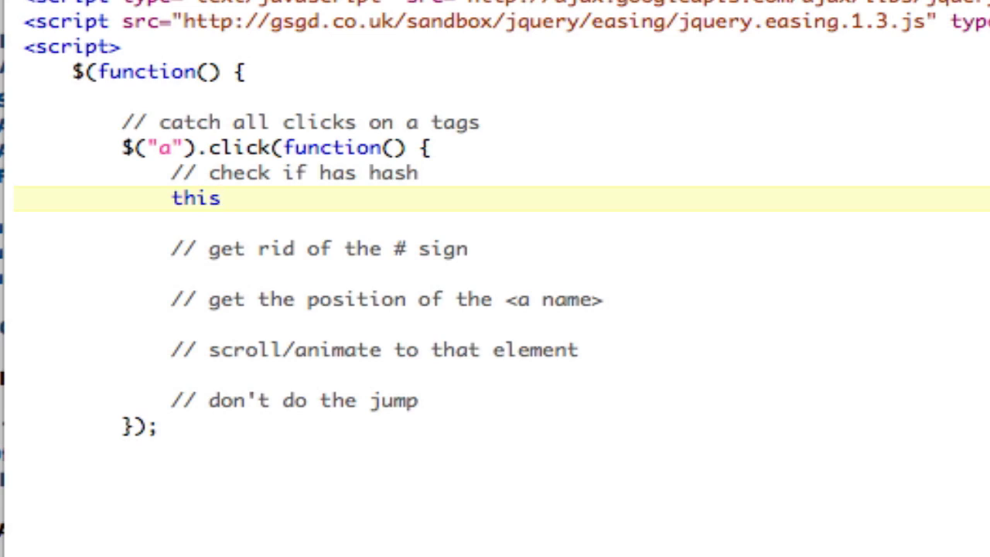
pyautogui.write('.')
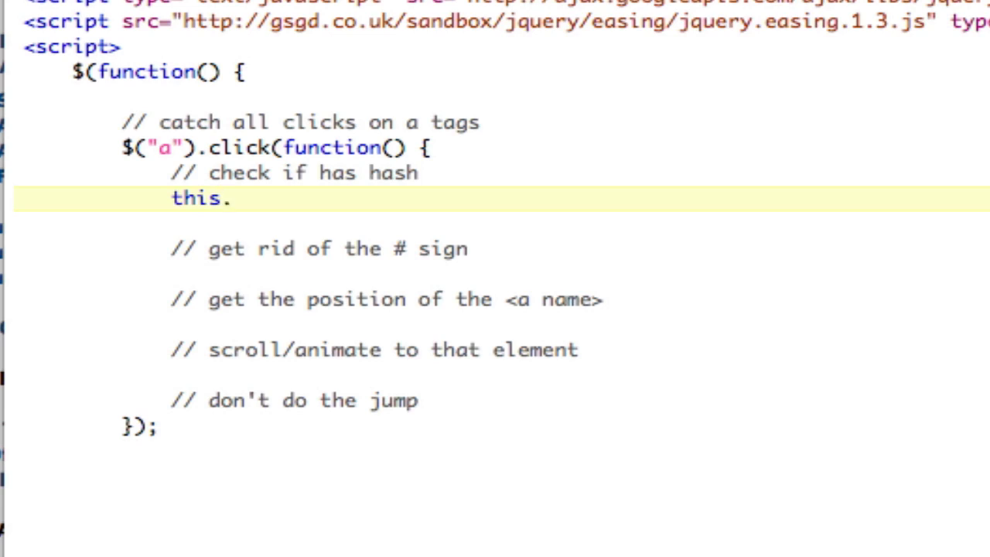
pyautogui.write('cons')
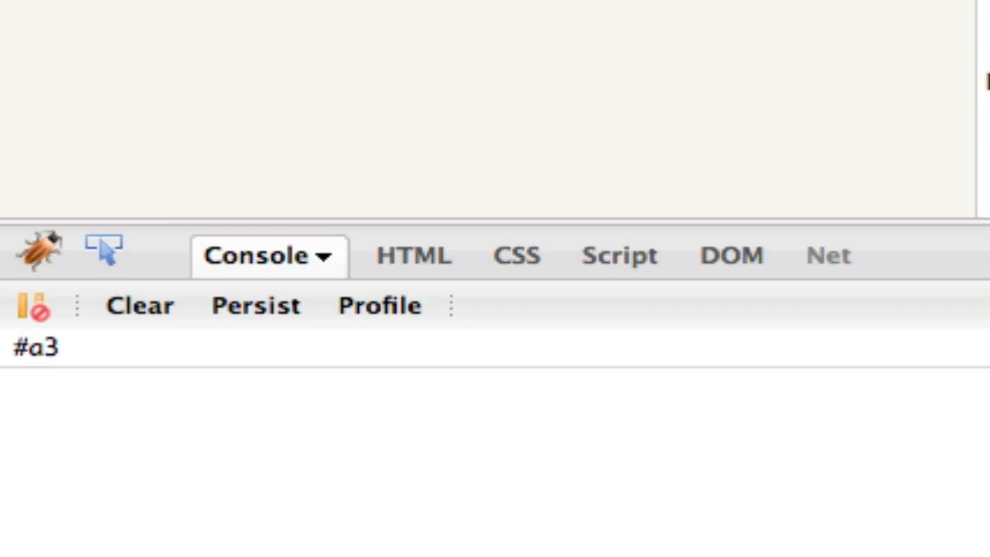
# Click an anchor link on the reloaded page so the Firebug console logs its hash, #a3
pyautogui.click(139, 305)
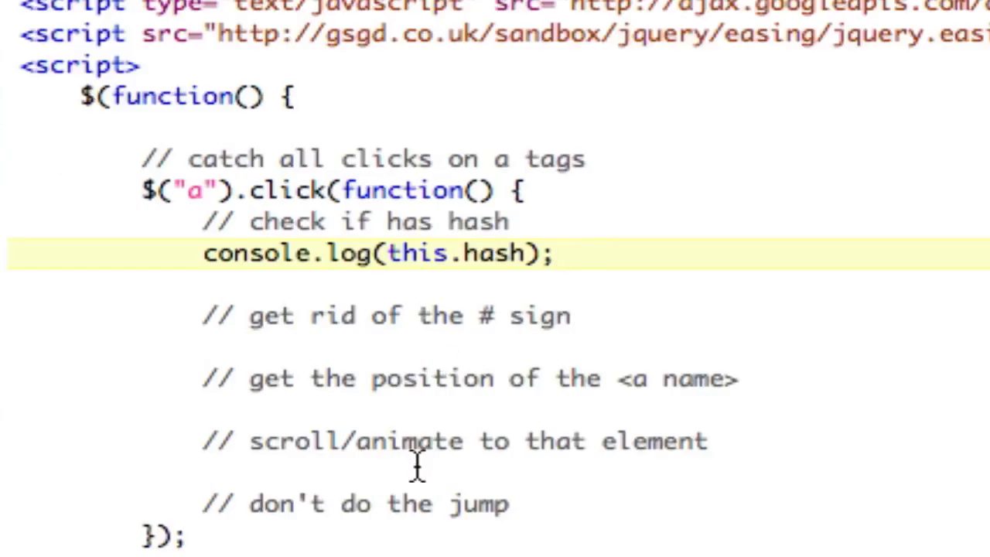
pyautogui.moveTo(429, 514)
pyautogui.write('if(this.')
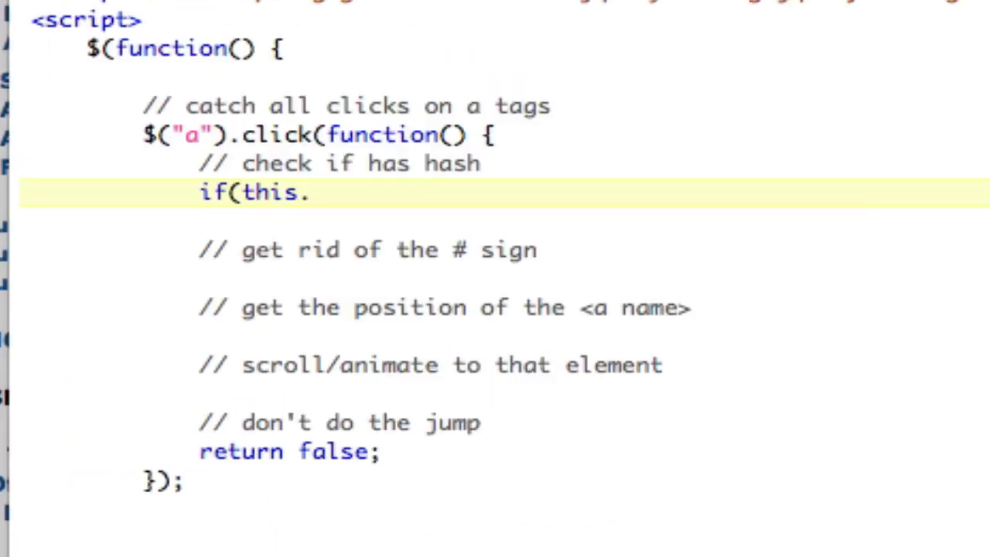
# Turn the hash check into an if(this.hash) { block and return to the script in the editor
pyautogui.write('hash) {')
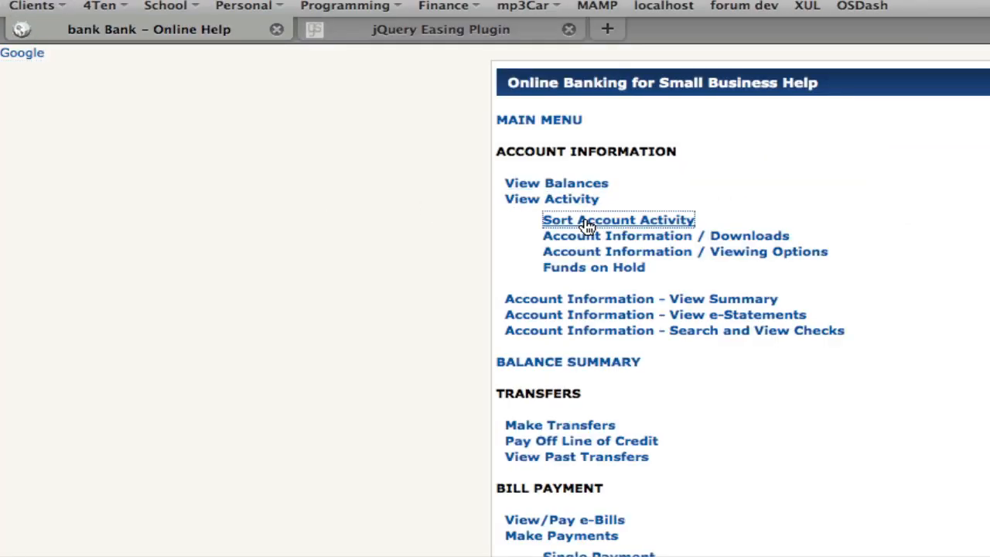
pyautogui.moveTo(615, 230)
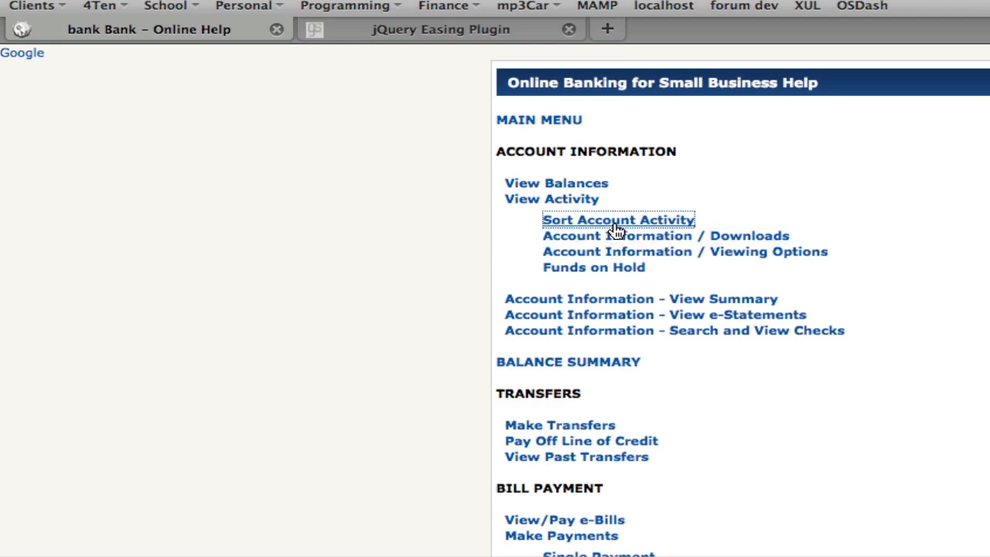
pyautogui.click(441, 27)
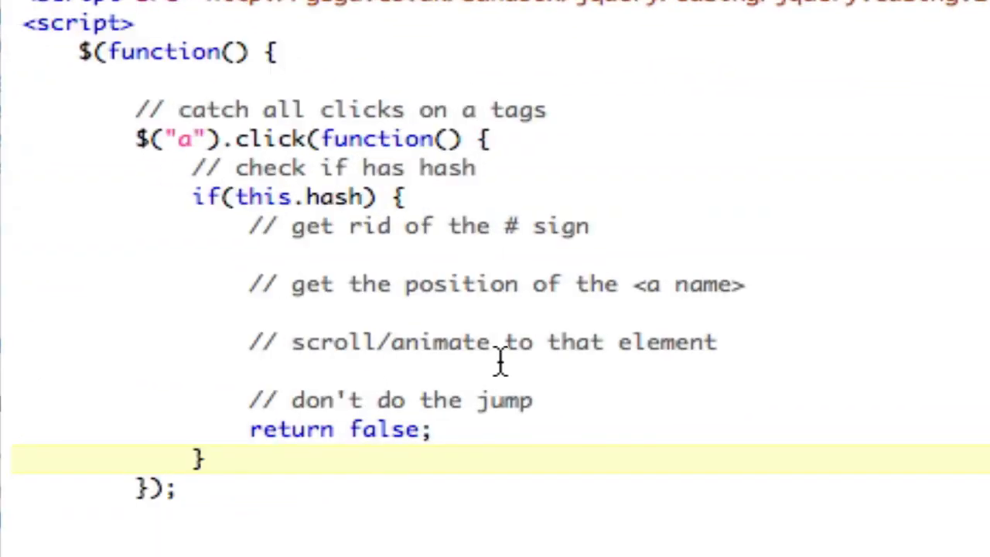
# Declare var hash = this.hash.substr(1); under the remove-# comment and log it with console.log(hash);
pyautogui.click(591, 226)
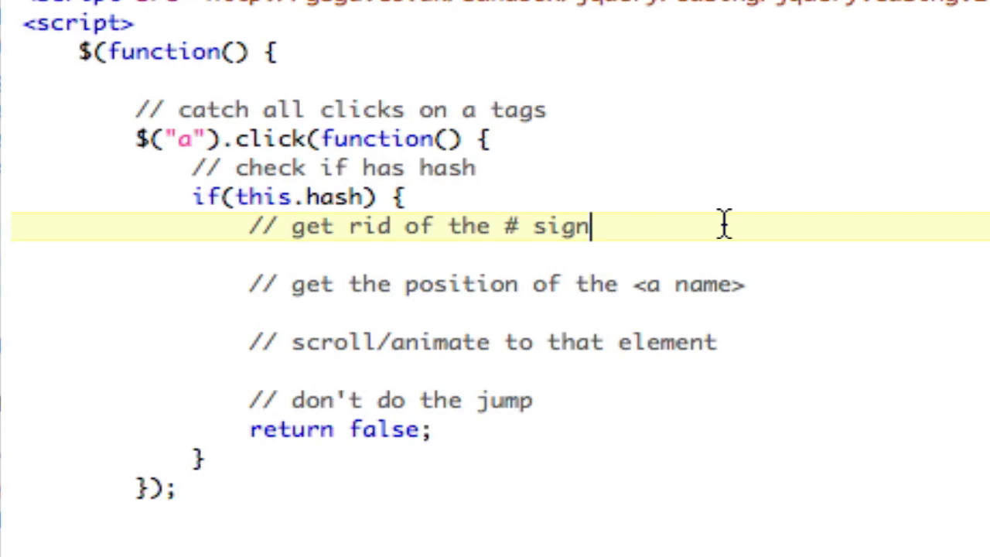
pyautogui.write('var h')
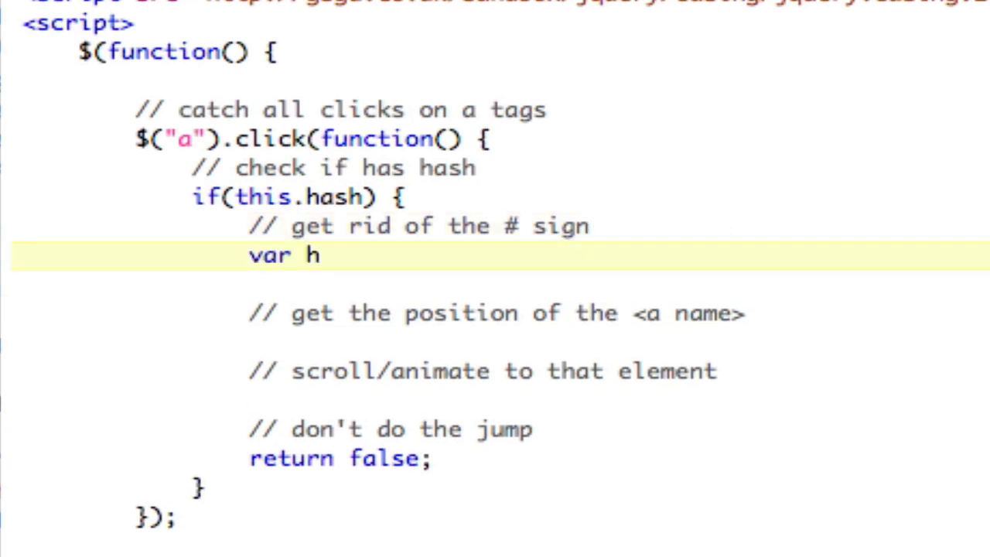
pyautogui.write('ash')
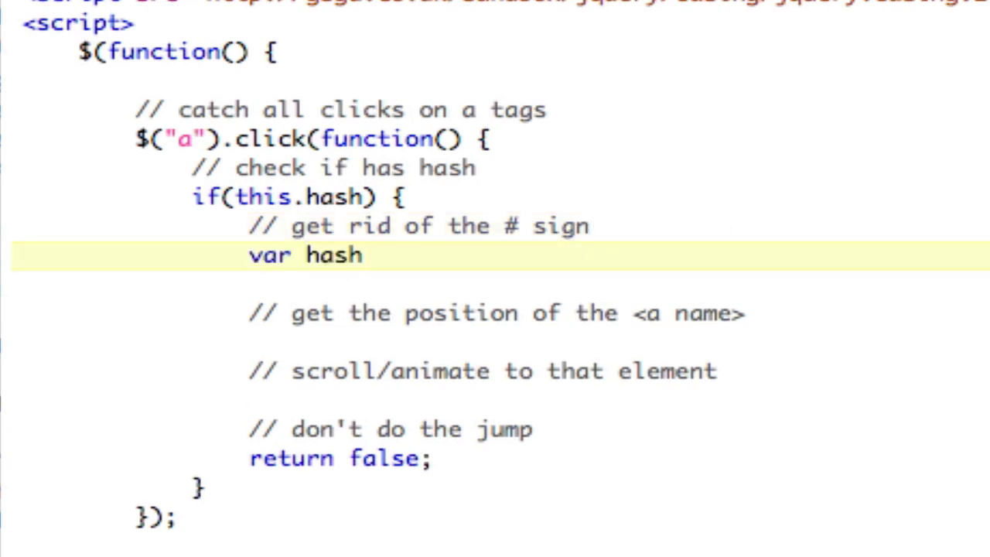
pyautogui.write('this.has')
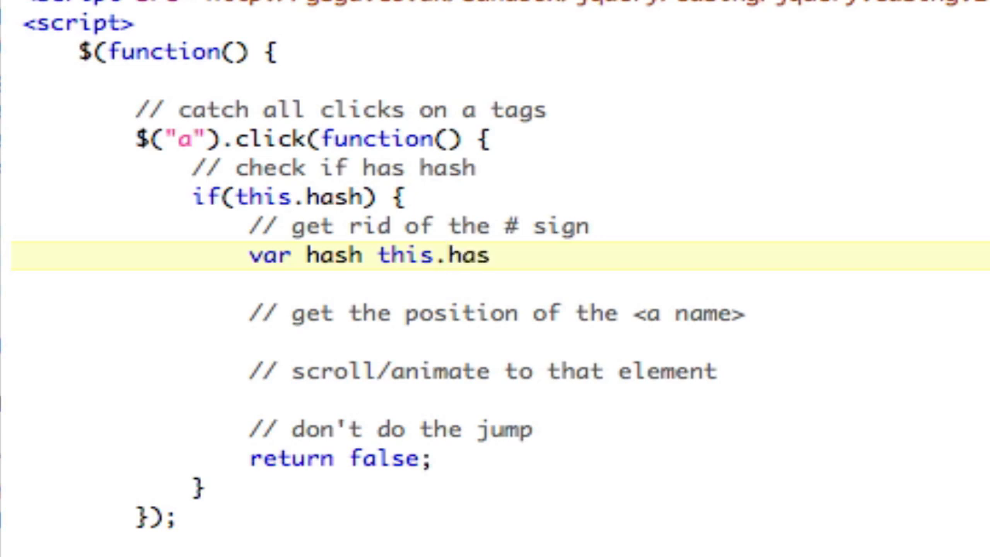
pyautogui.write('h.')
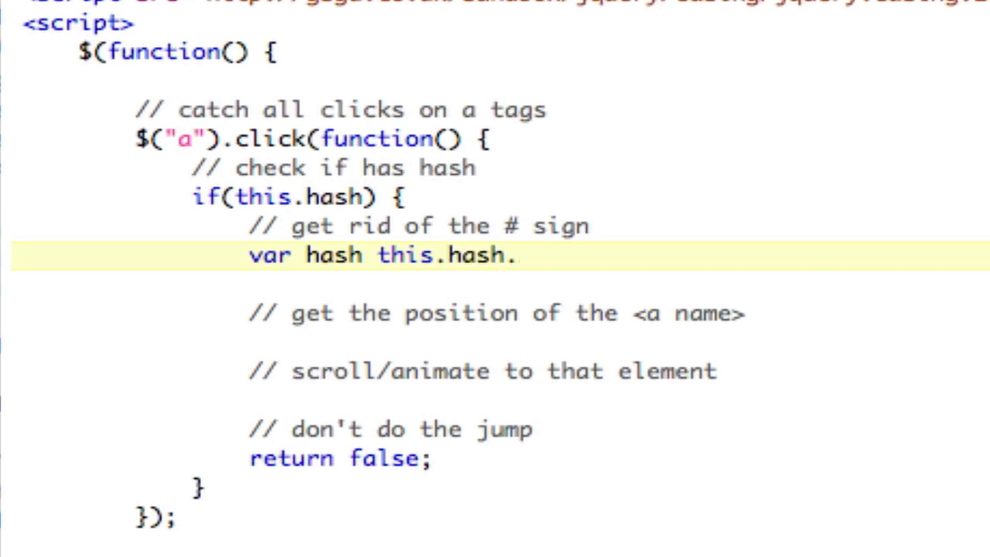
pyautogui.write('substr')
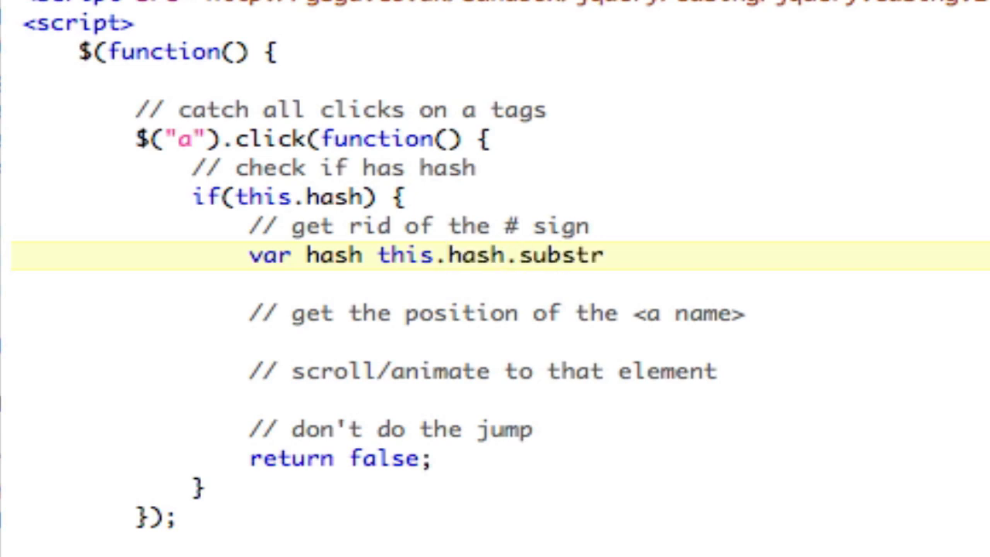
pyautogui.write('(1);')
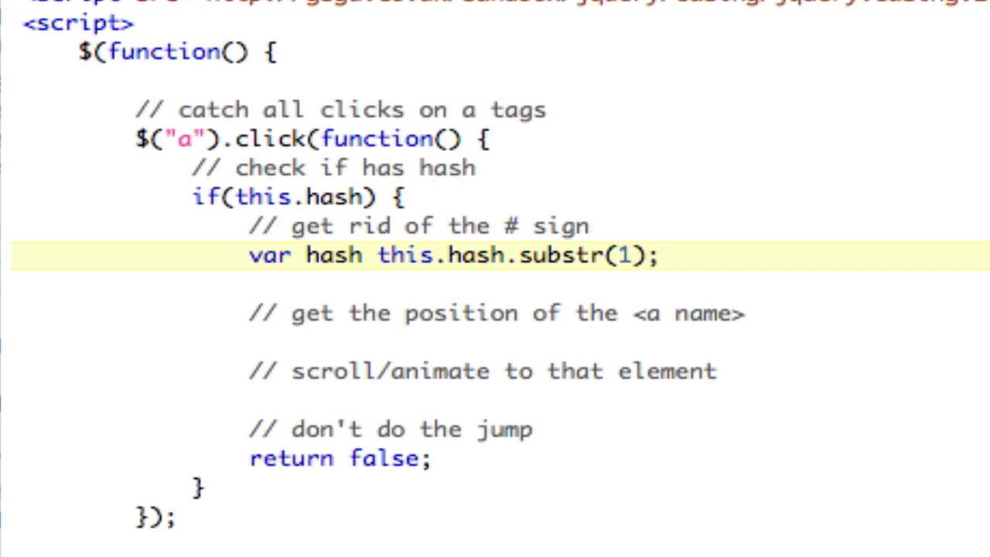
pyautogui.write('console.log(hash);')
pyautogui.write(' =')
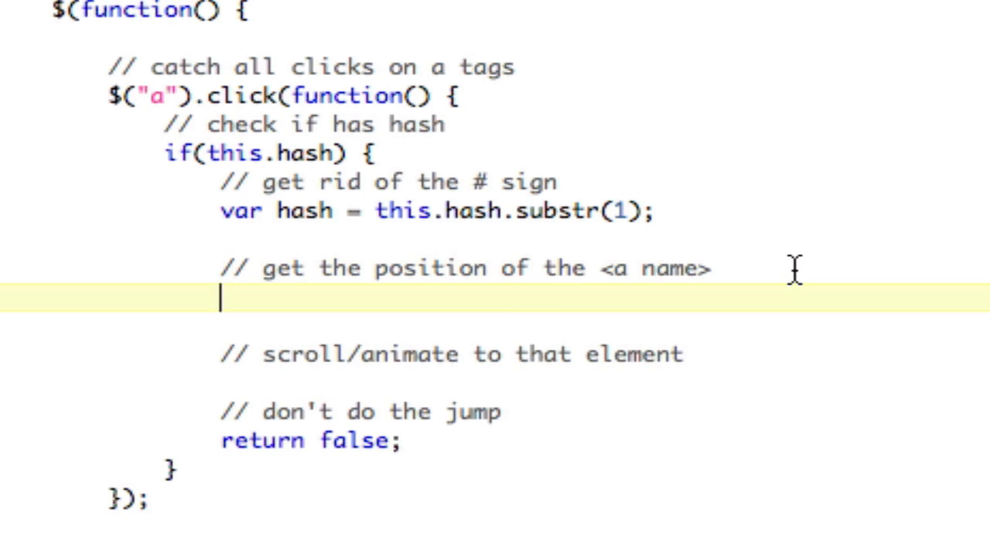
# Declare var $toElement = $("a[name="+hash+"]"); below the position comment
pyautogui.write('var')
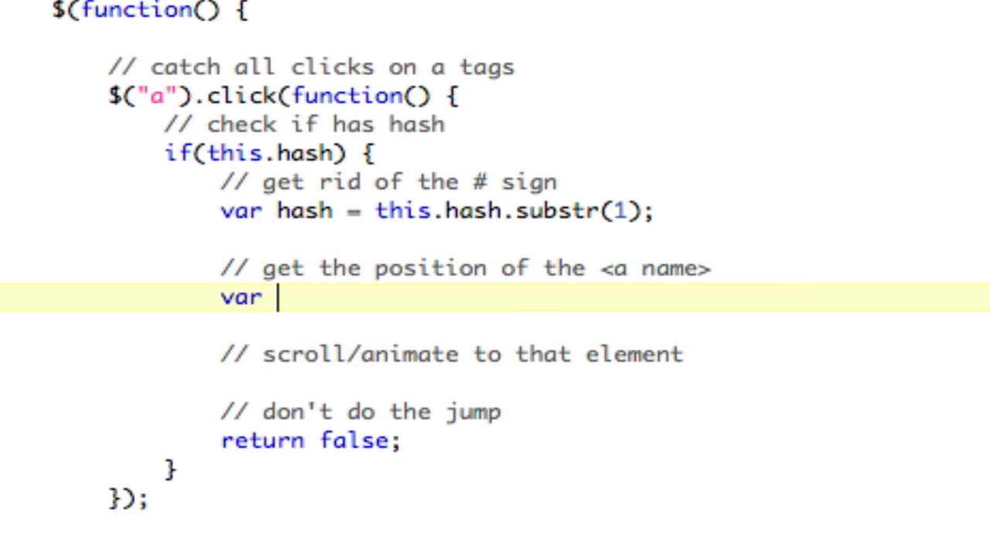
pyautogui.write('$toEle')
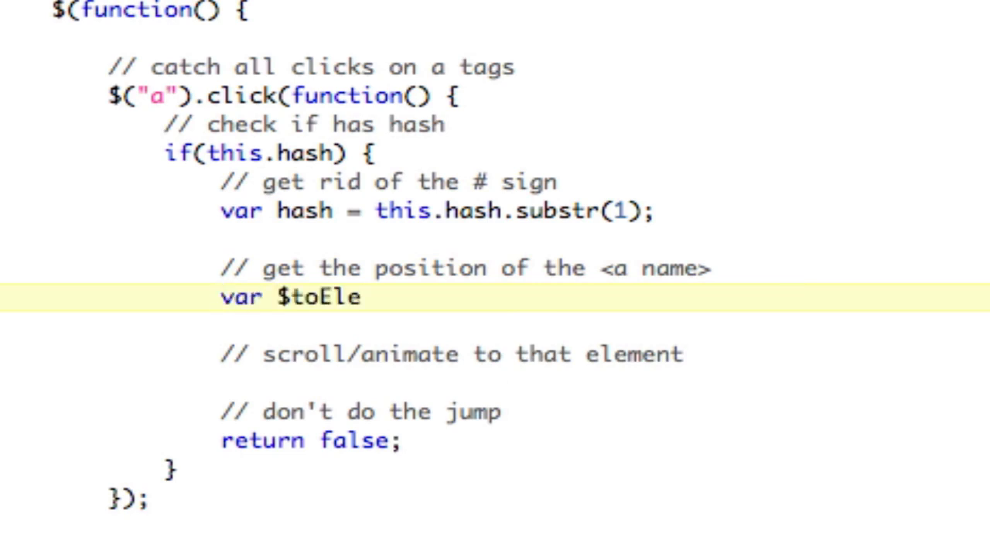
pyautogui.write('ment')
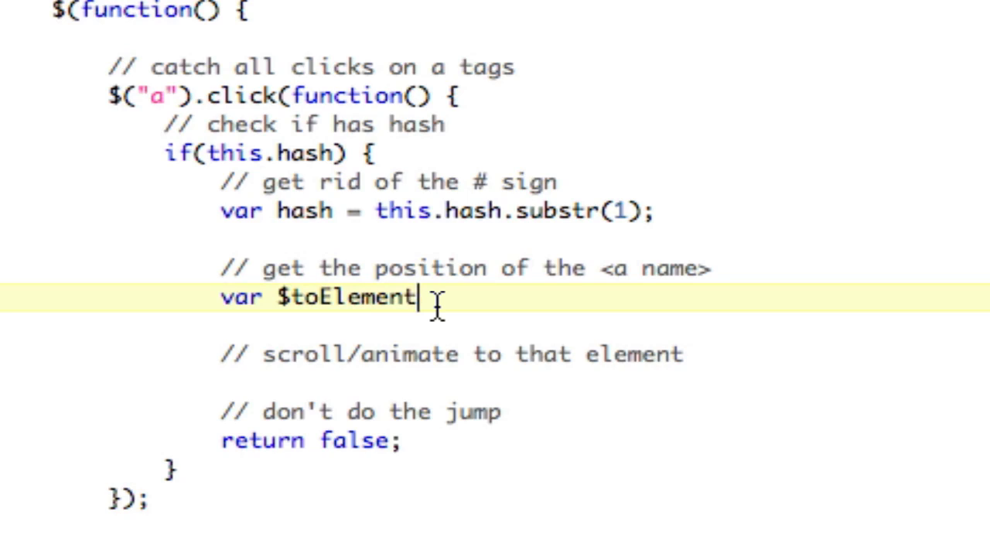
pyautogui.write('= $("')
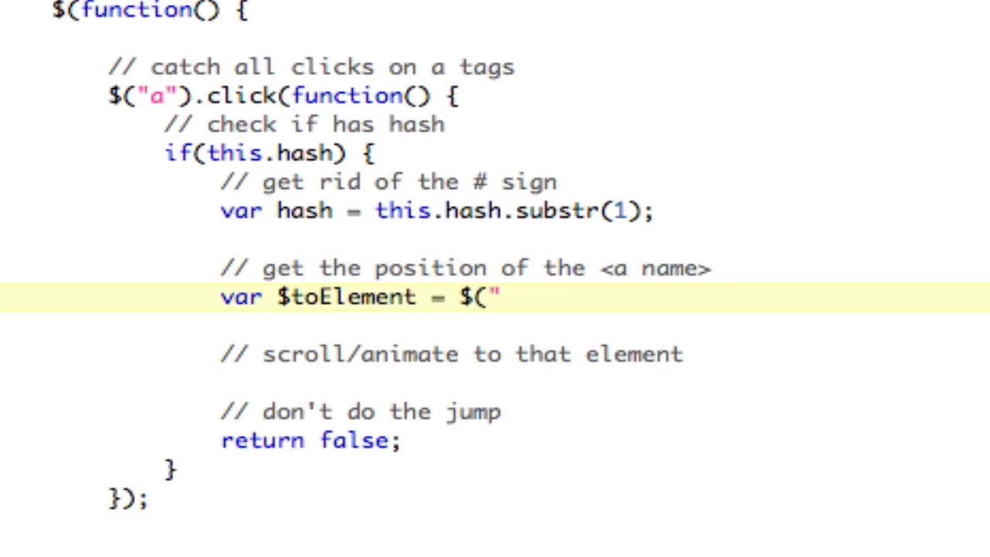
pyautogui.write('a[name')
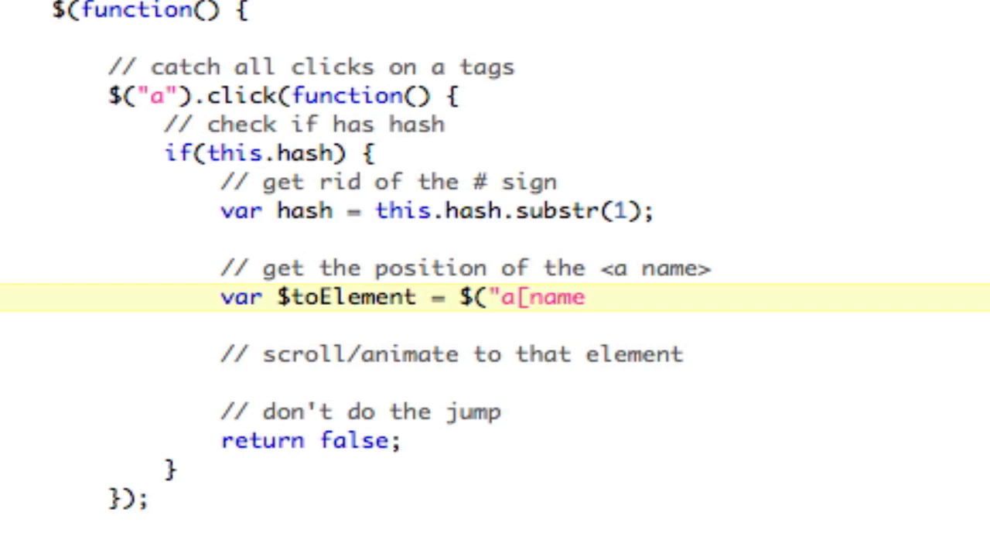
pyautogui.write('=')
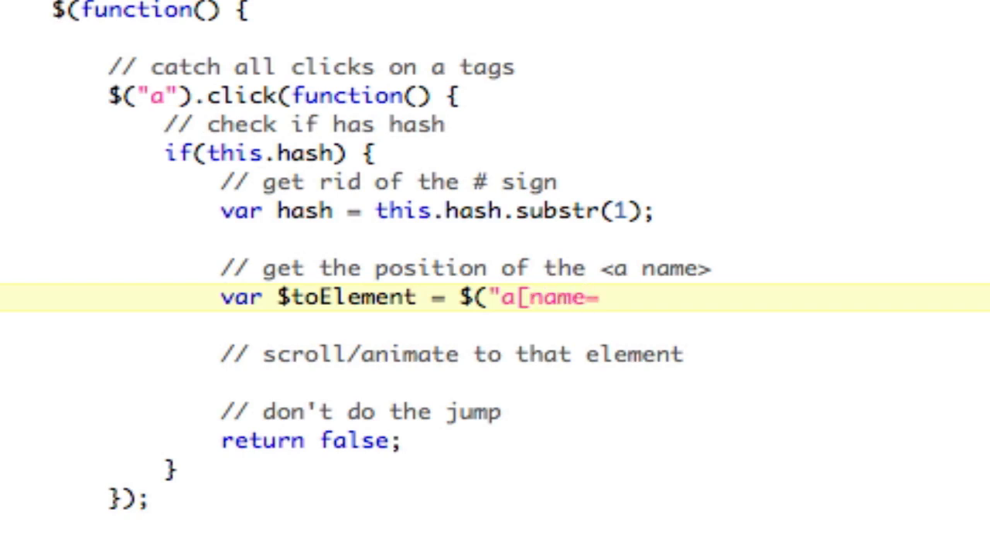
pyautogui.write('+')
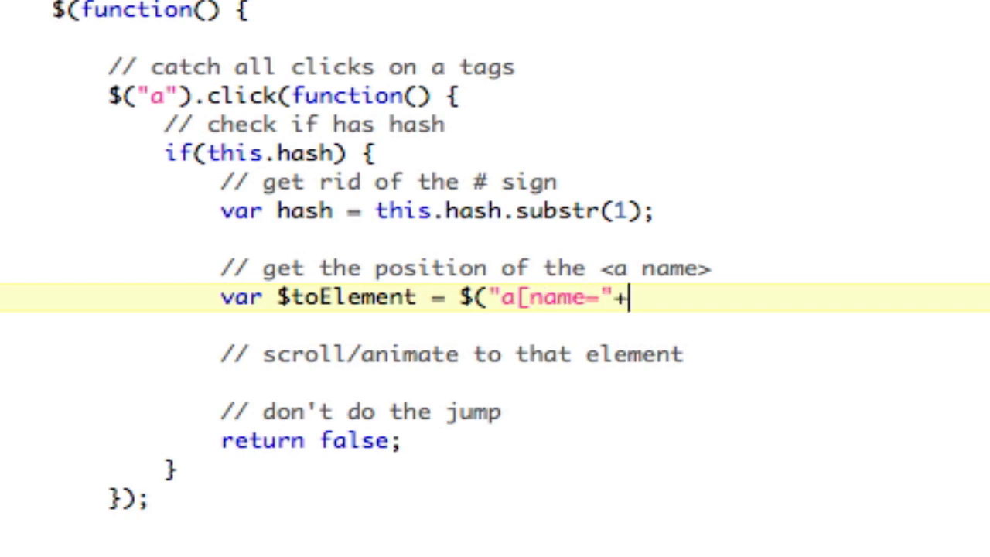
pyautogui.write('hash+"]')
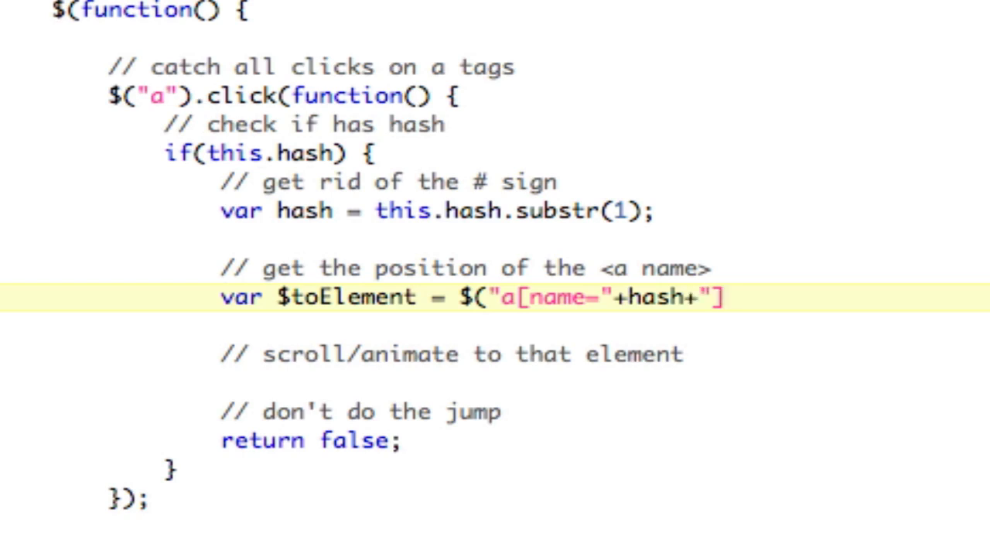
pyautogui.click(725, 296)
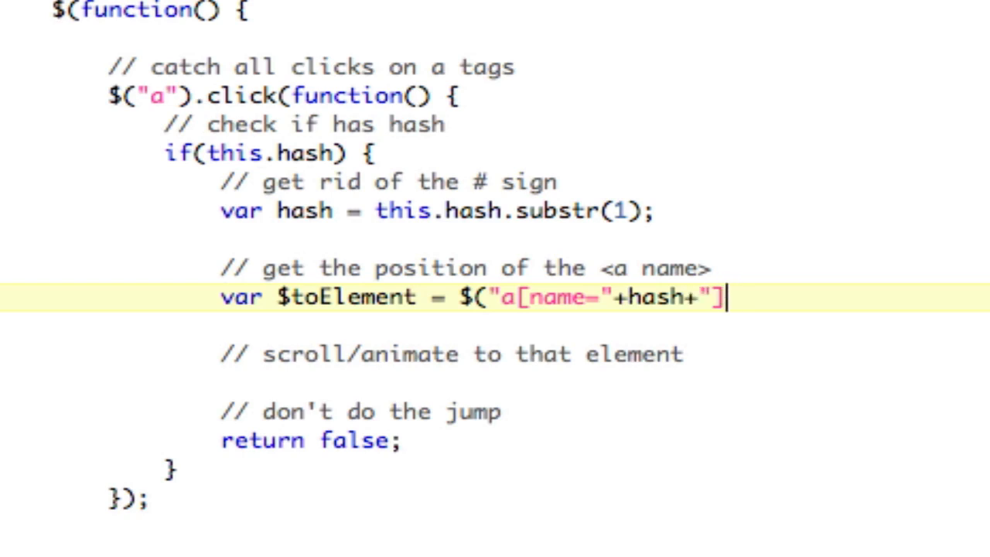
pyautogui.write('");')
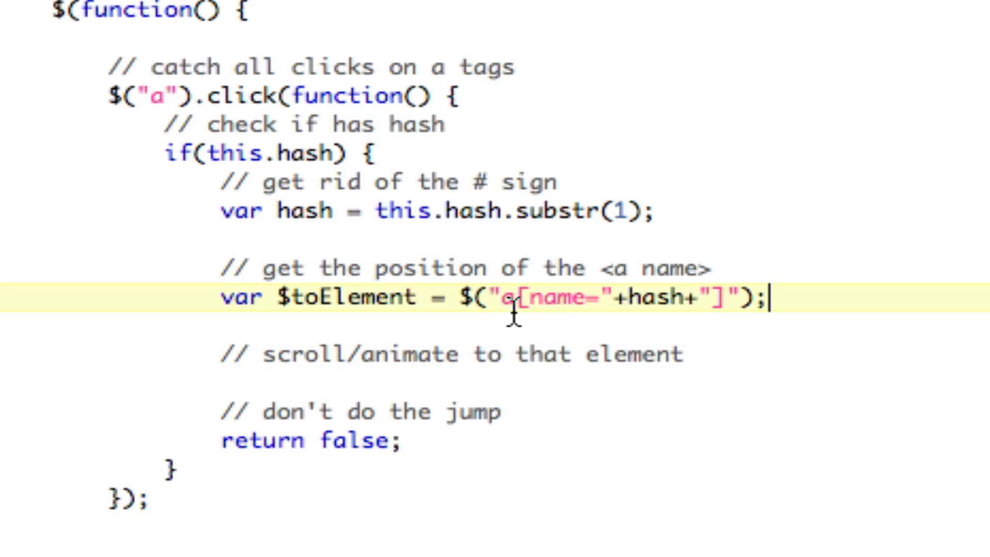
pyautogui.moveTo(503, 301)
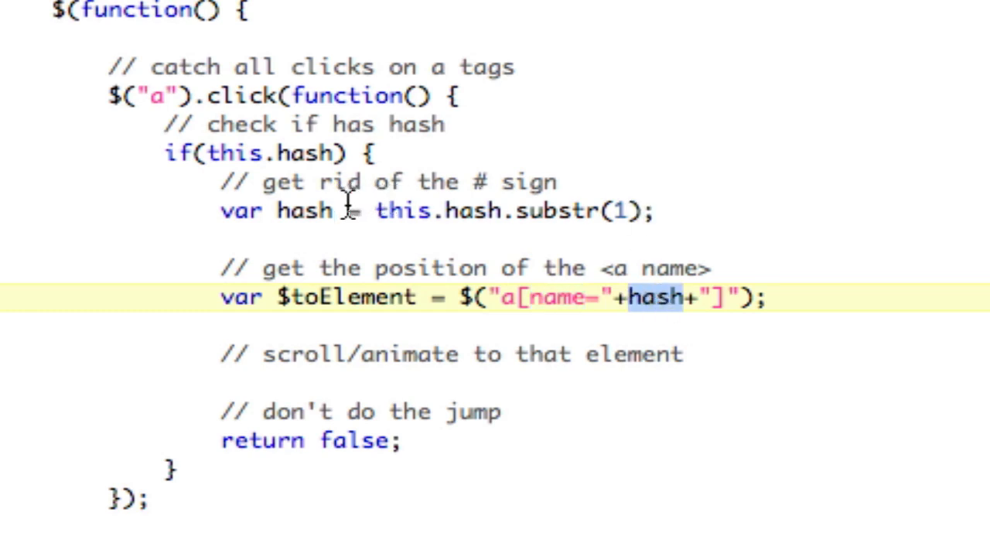
# Log $toElement, then declare var toPosition = $toElement.position().top; beneath it
pyautogui.write('console.log( $toElement );')
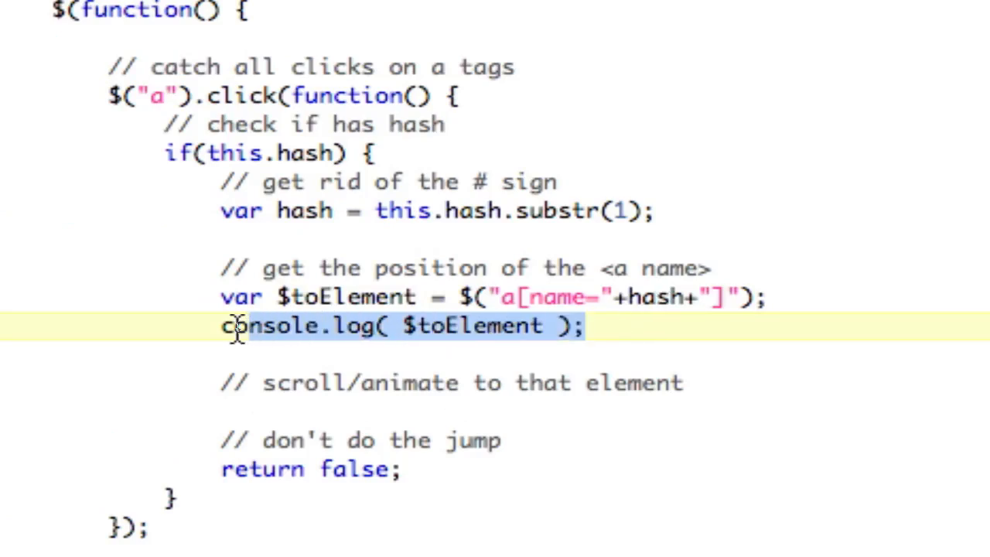
pyautogui.write('var toPos')
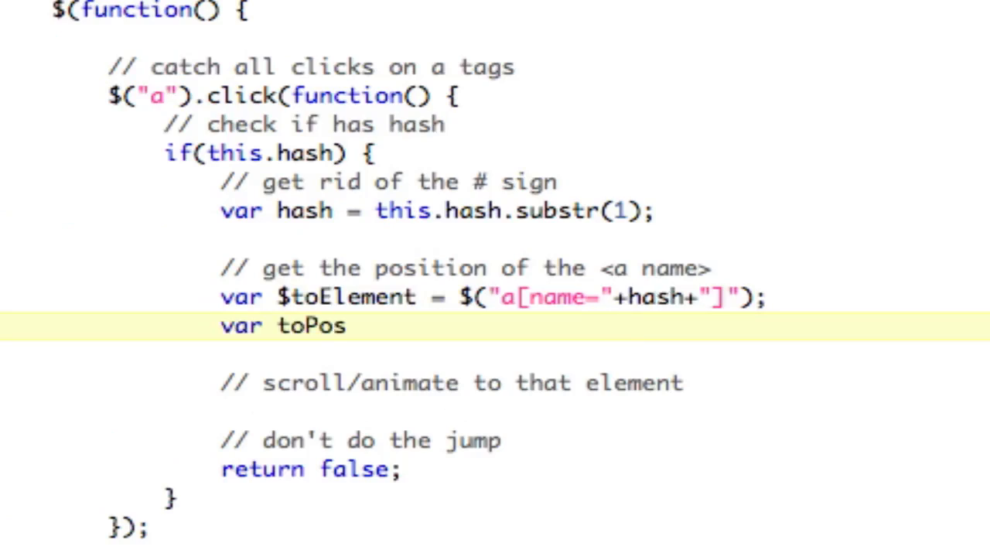
pyautogui.write('sition = $')
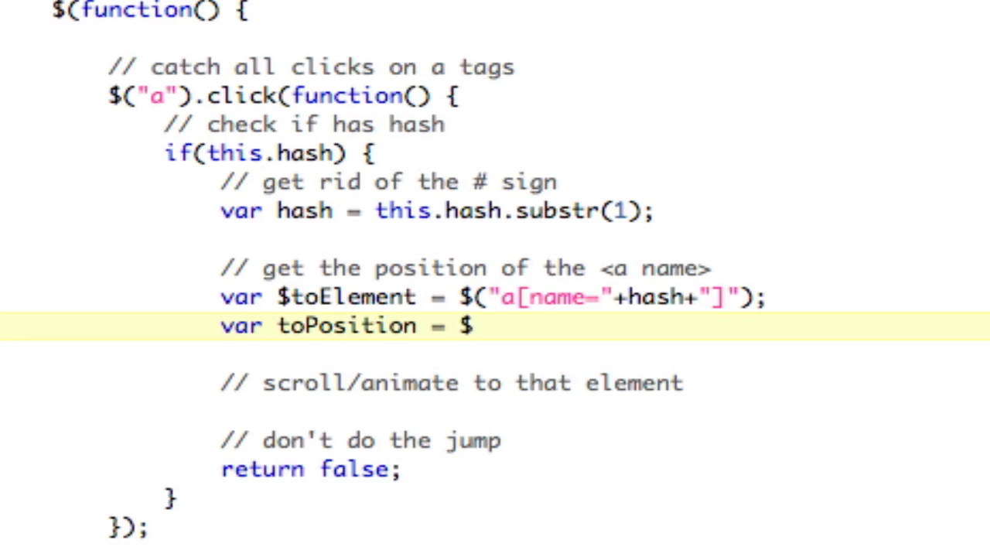
pyautogui.write('toElement.')
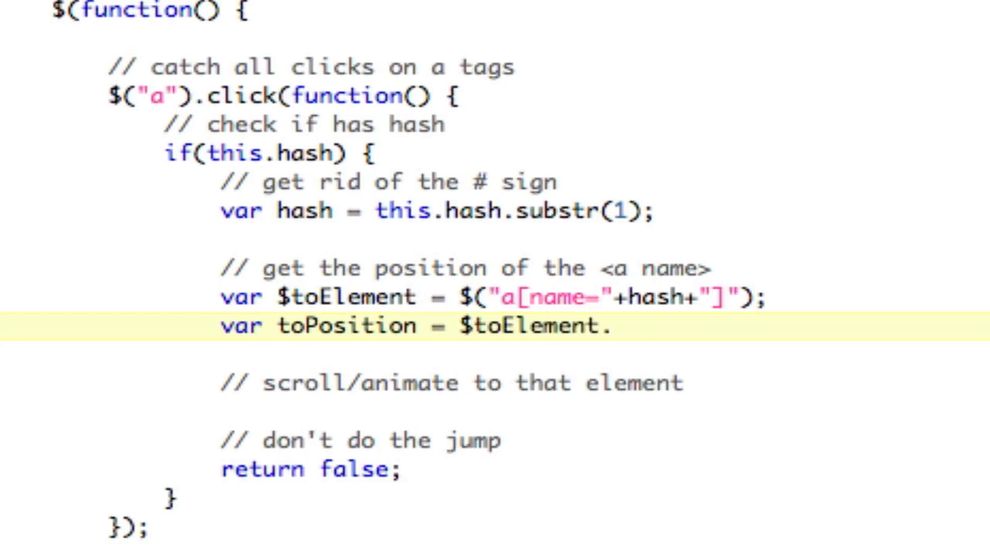
pyautogui.write('position()')
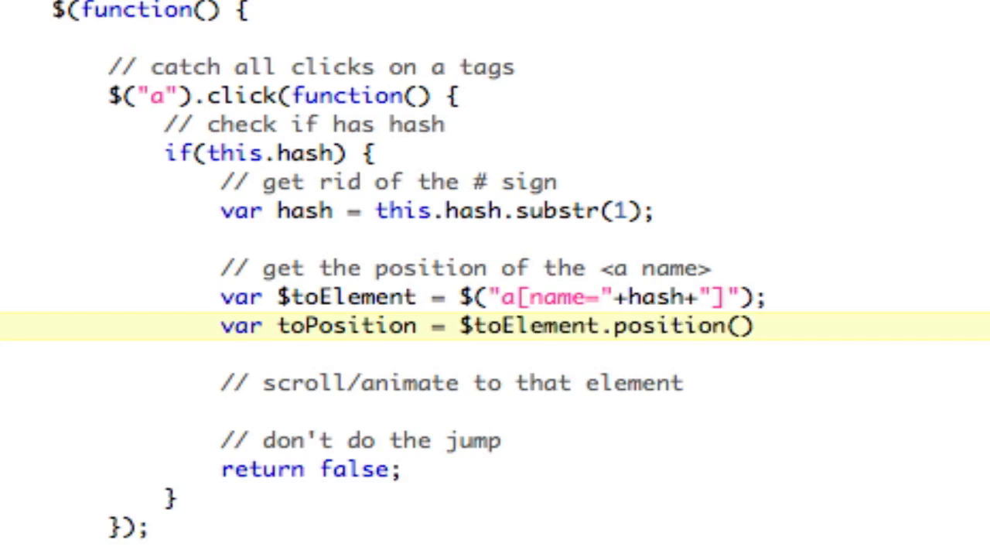
pyautogui.write('.')
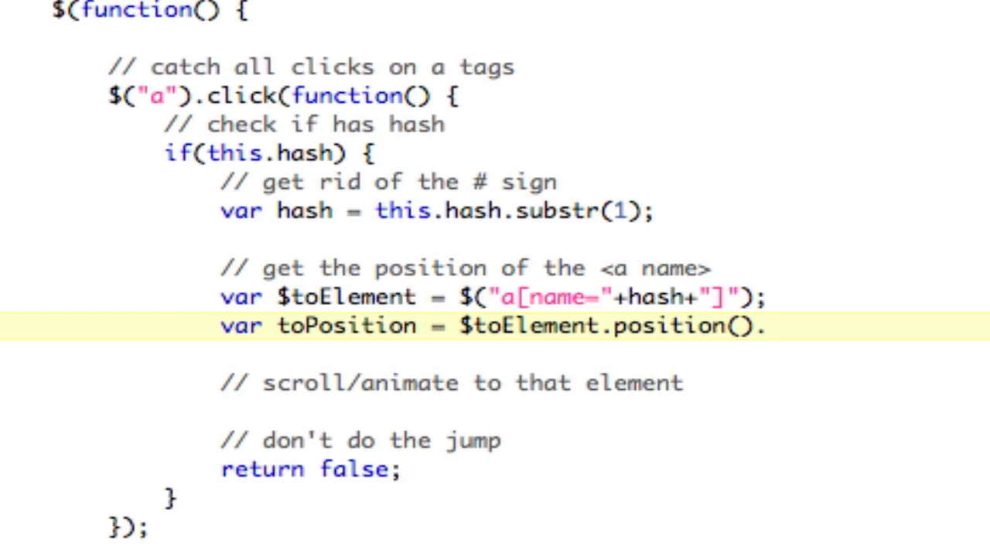
pyautogui.write('top;')
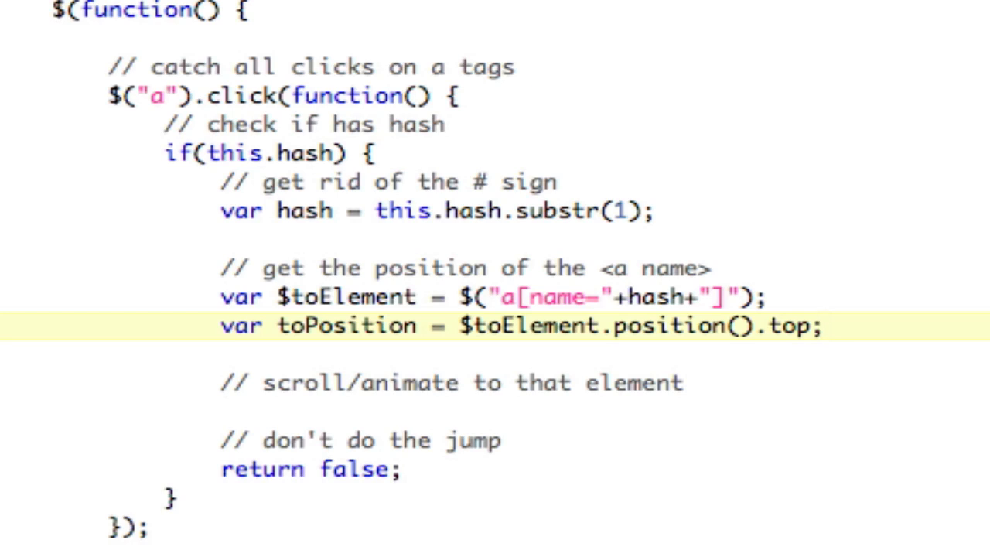
pyautogui.click(825, 325)
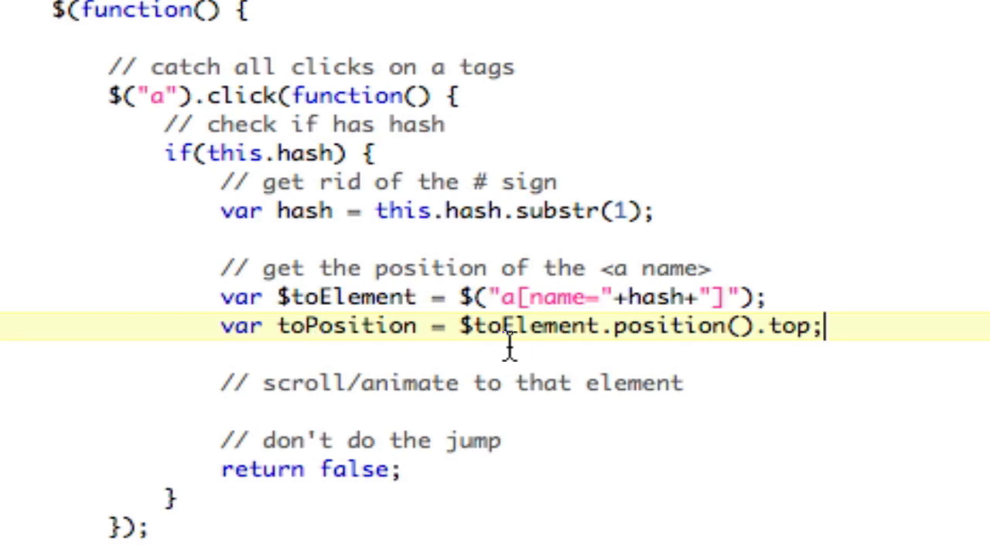
pyautogui.moveTo(595, 371)
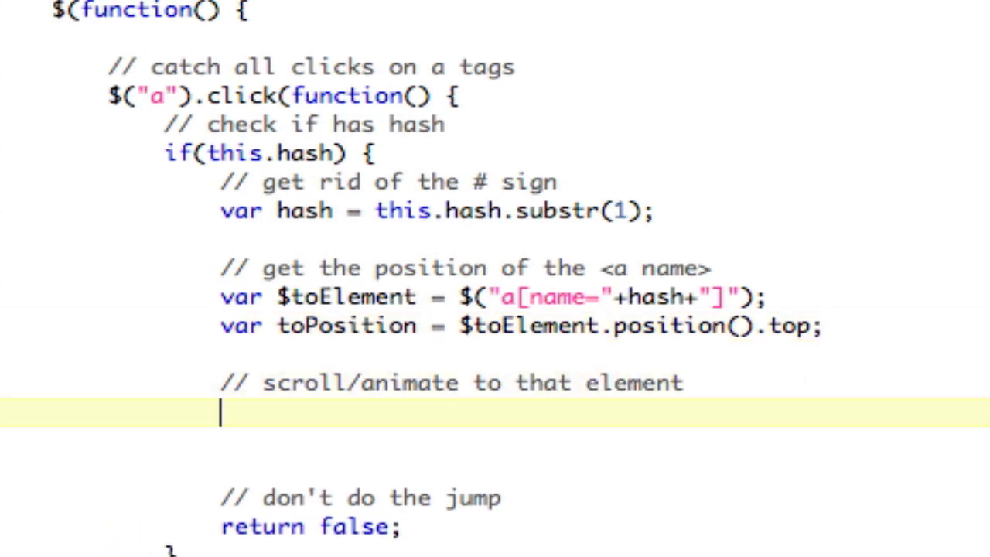
# Write $("body,html").animate({ },2000,"easeOutExpo"); under the scroll comment
pyautogui.write('$(')
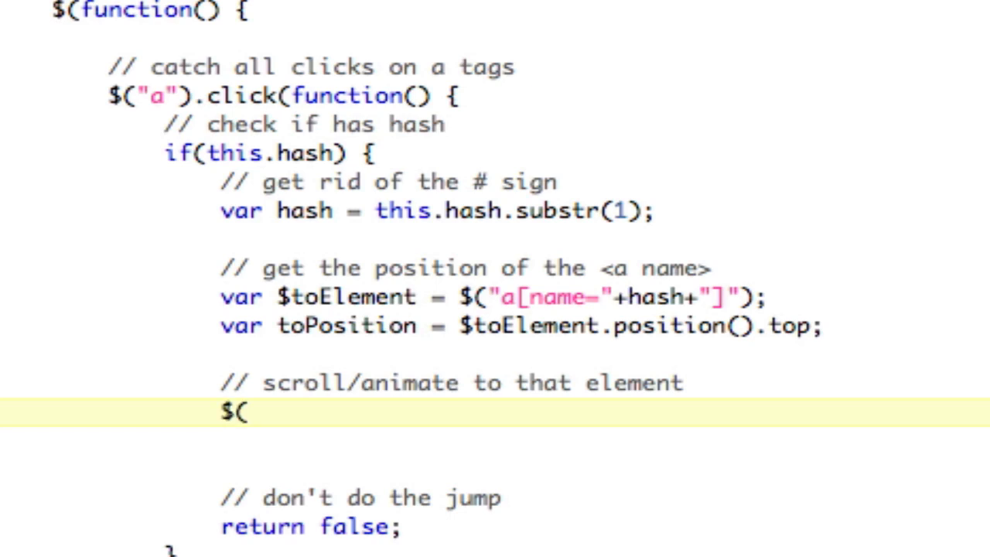
pyautogui.write('"body,html')
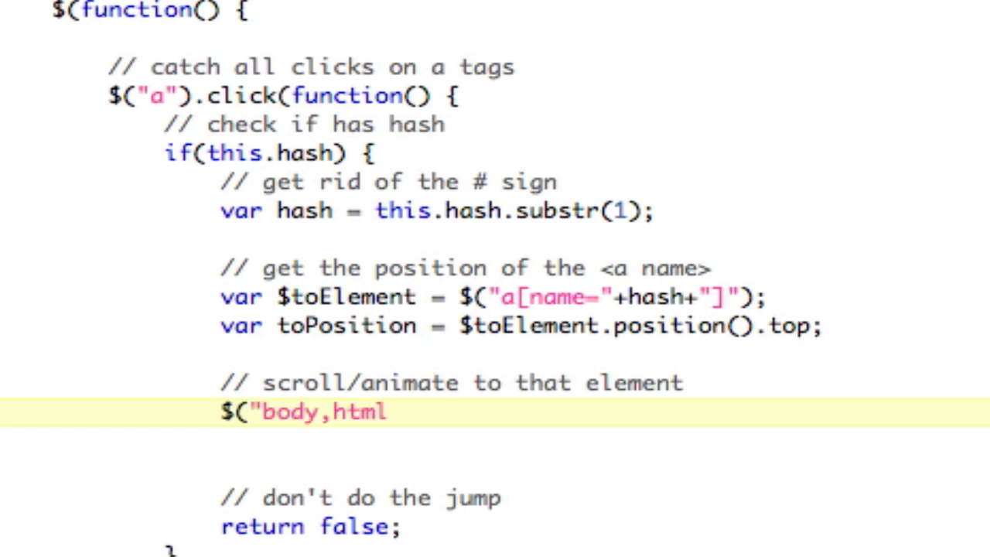
pyautogui.write('")')
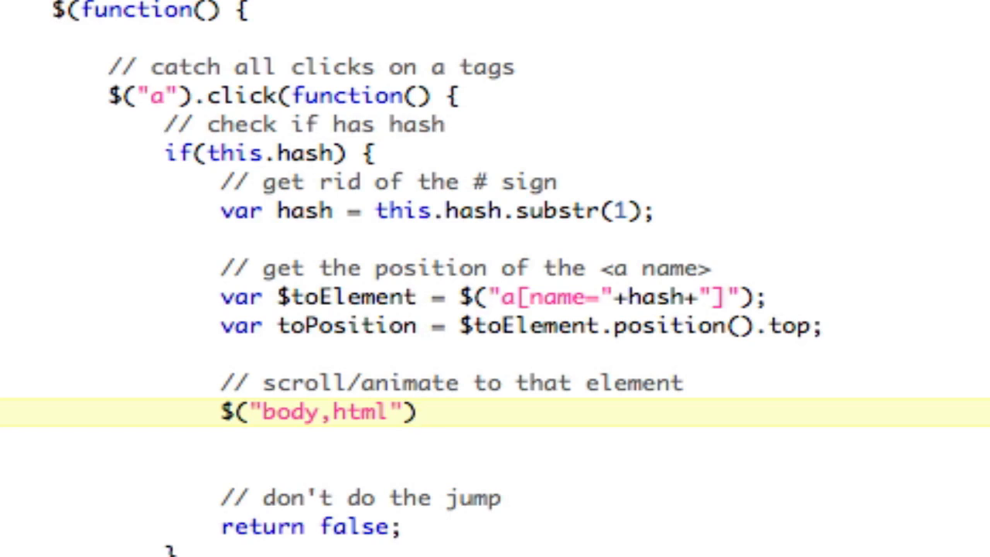
pyautogui.write('.animat')
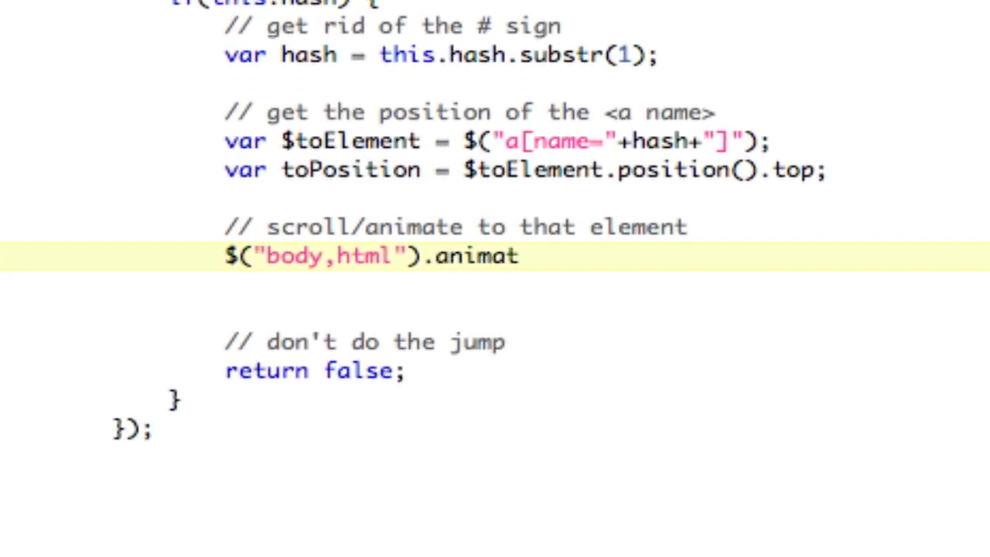
pyautogui.write('e({')
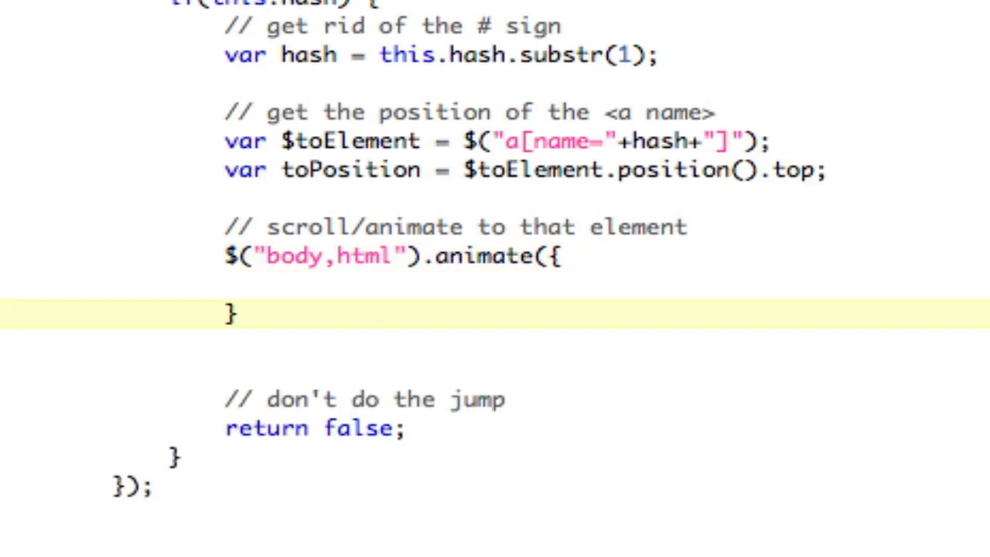
pyautogui.write(');')
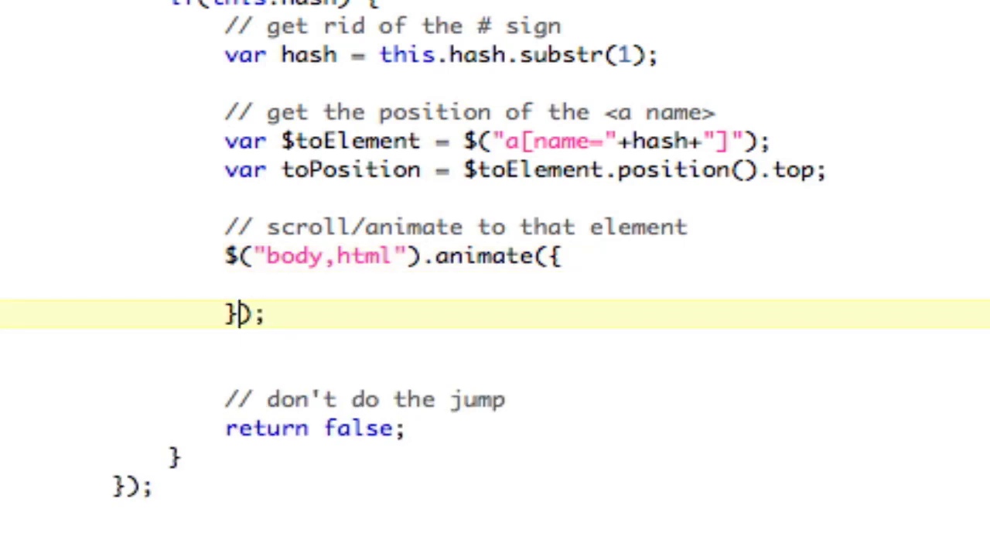
pyautogui.write(',')
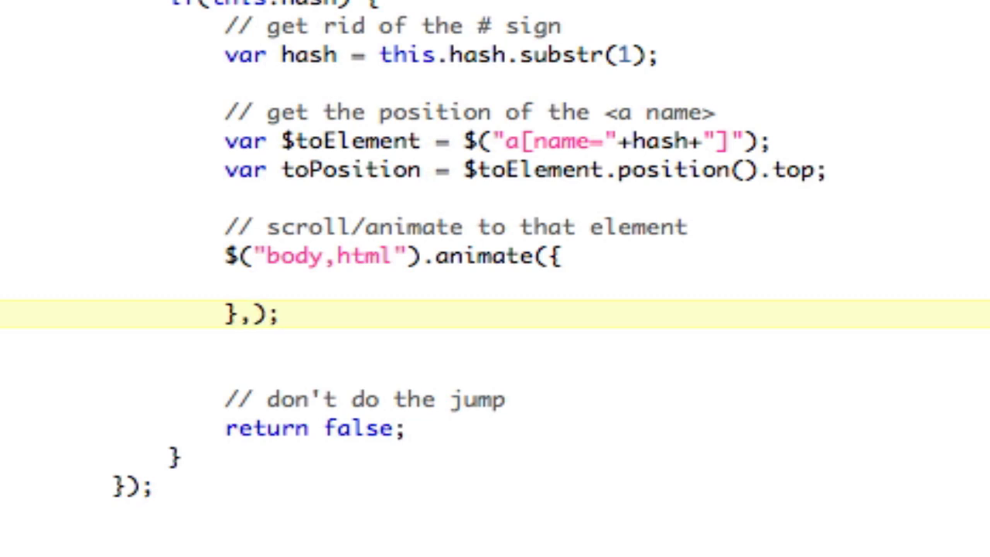
pyautogui.write('2000')
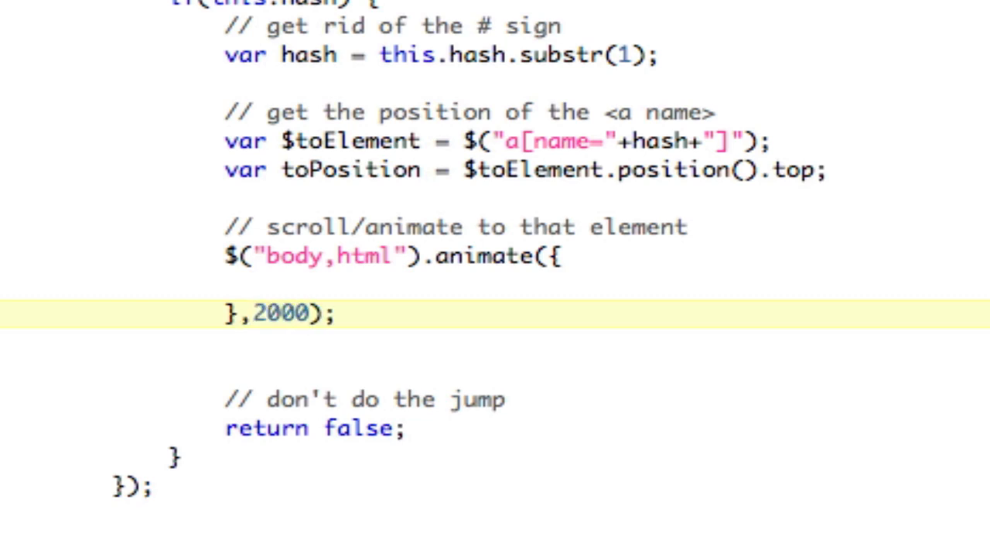
pyautogui.write(',')
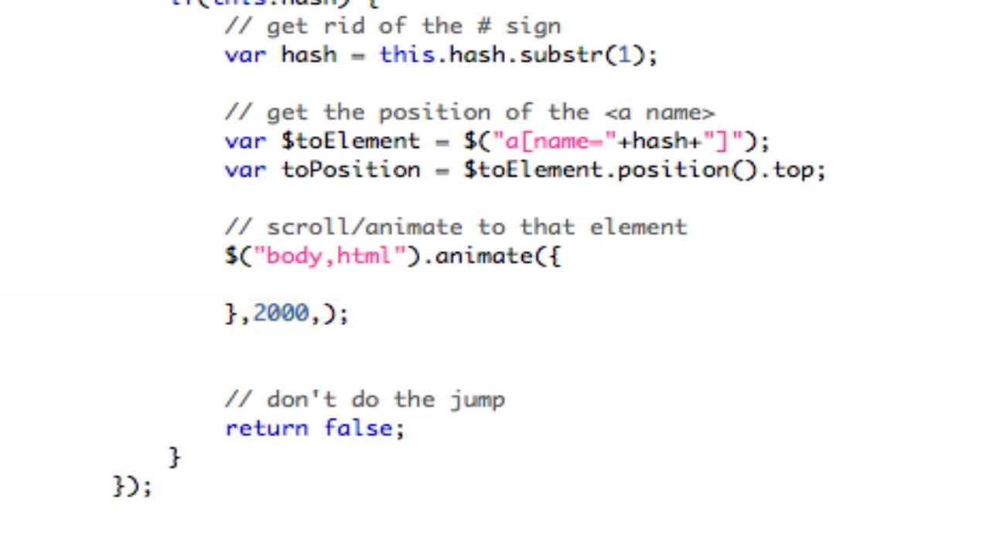
pyautogui.write('"eas')
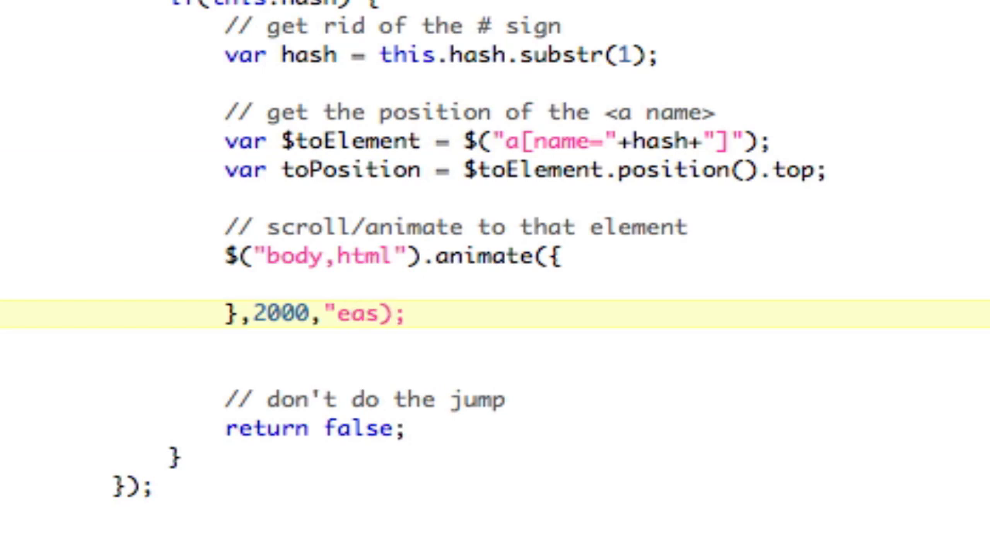
pyautogui.write('eOutExpo')
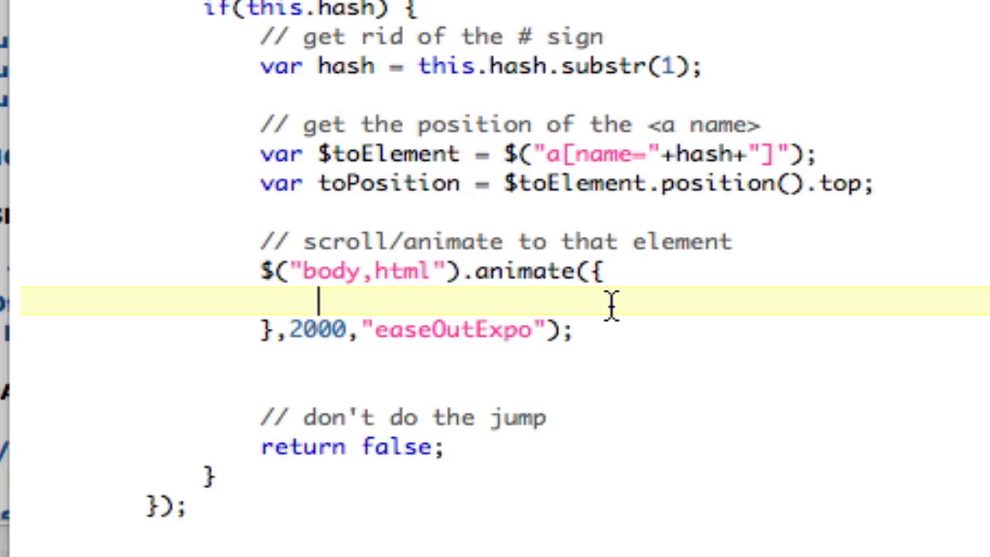
# Fill the animate options with scrollTop : toPosition;
pyautogui.write('scrollTop')
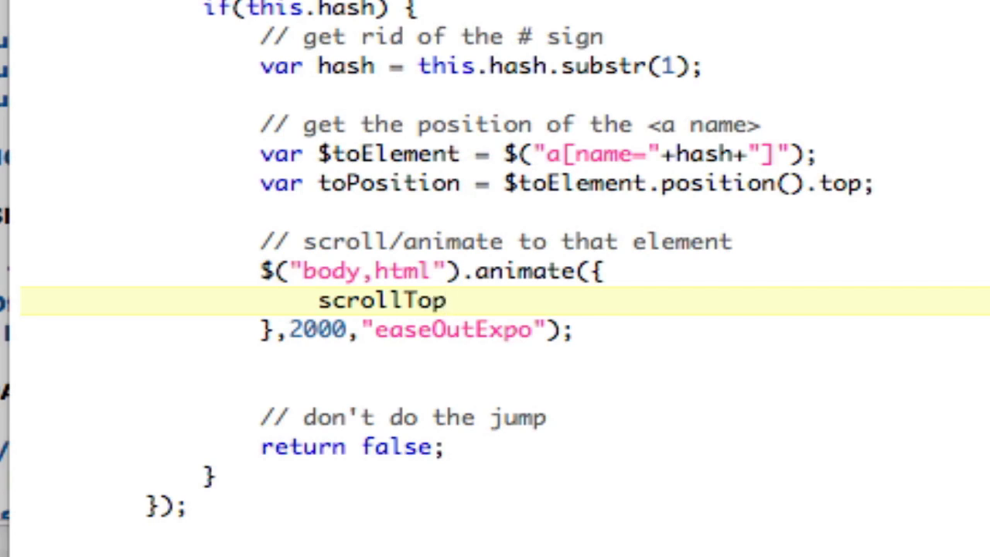
pyautogui.write(':')
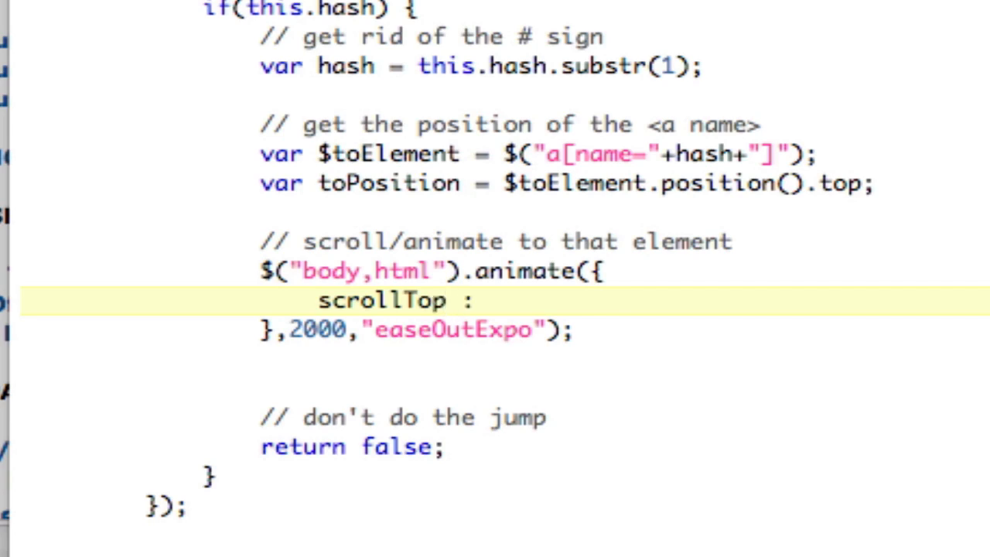
pyautogui.write('toPosit')
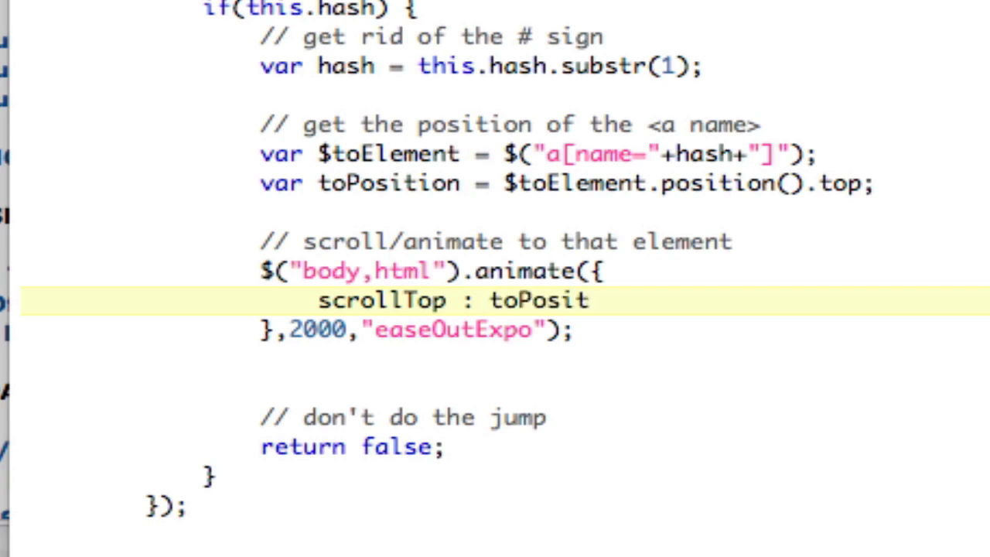
pyautogui.write('ion;')
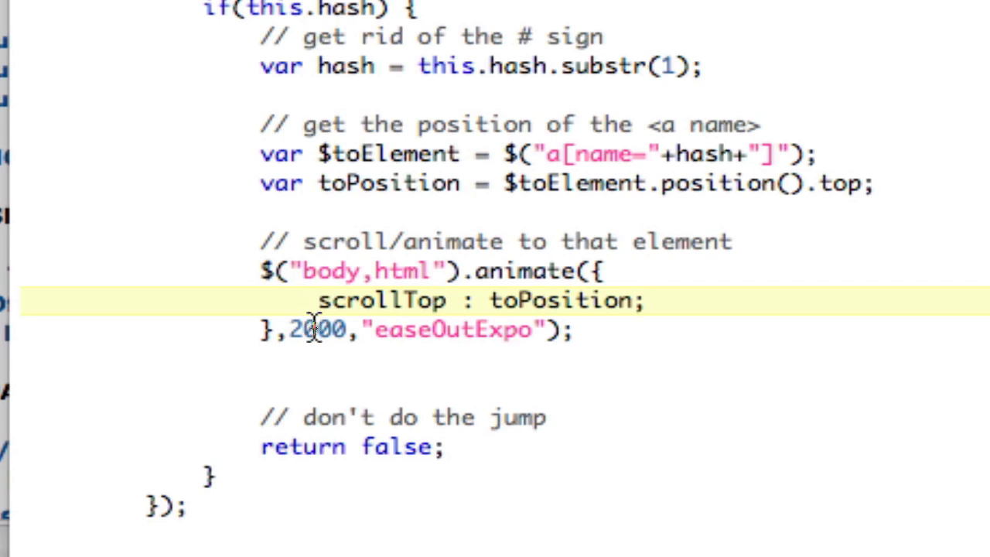
pyautogui.moveTo(386, 271)
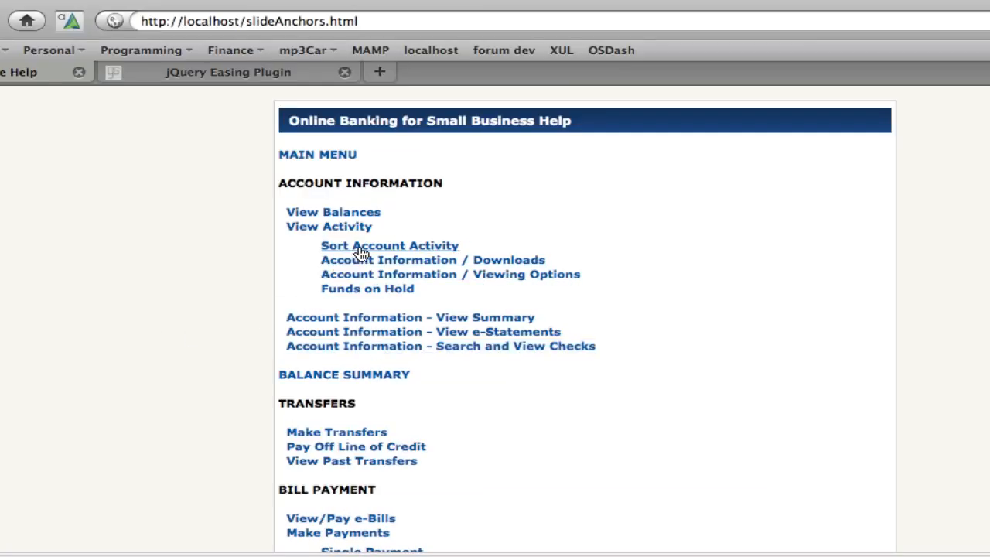
# Test help links like Sort Account Activity in Firefox and watch the page animate to each section
pyautogui.click(390, 244)
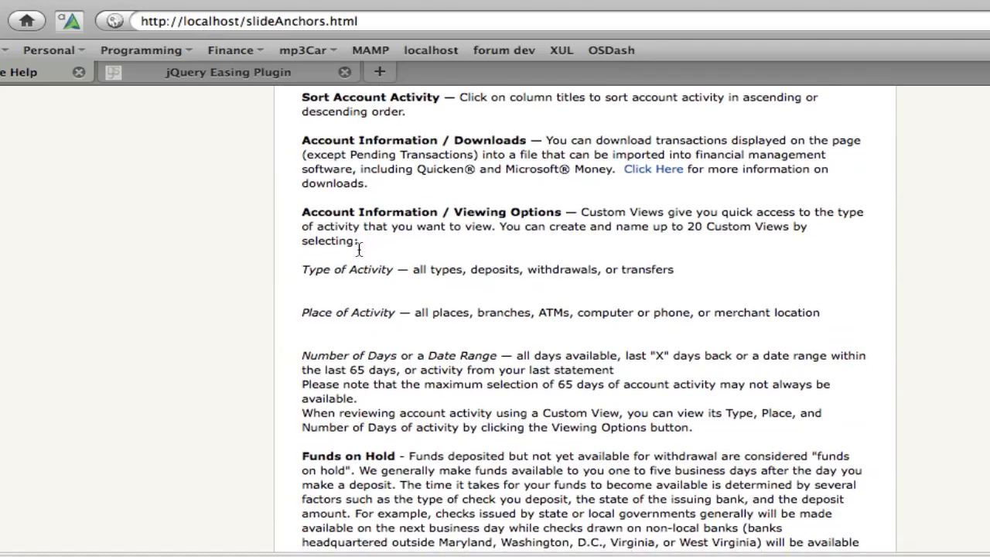
pyautogui.scroll(-3)
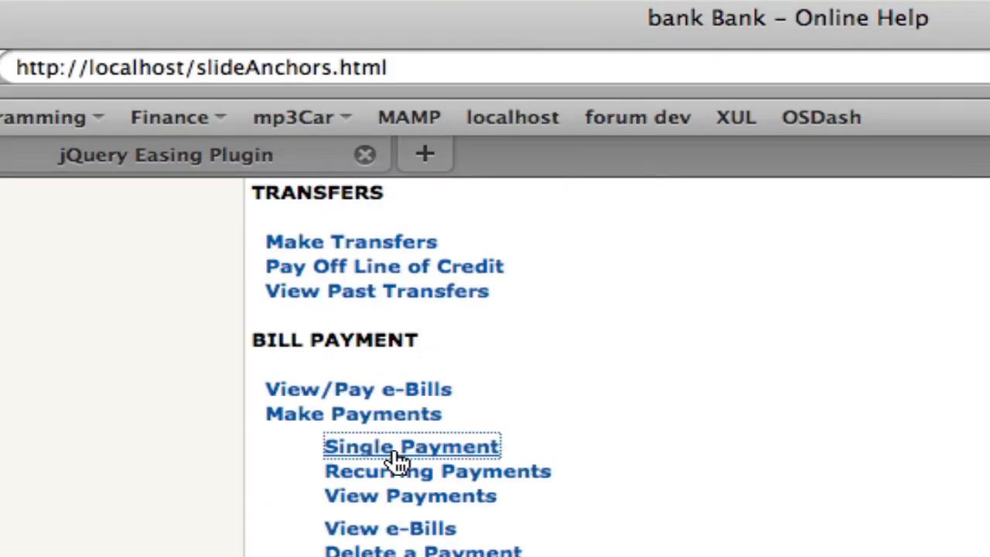
pyautogui.click(411, 445)
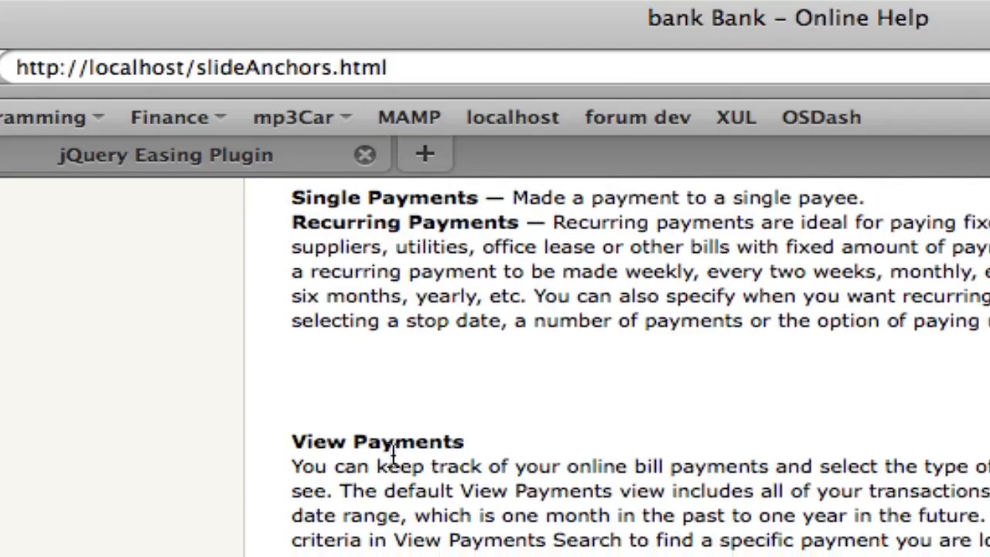
pyautogui.scroll(-3)
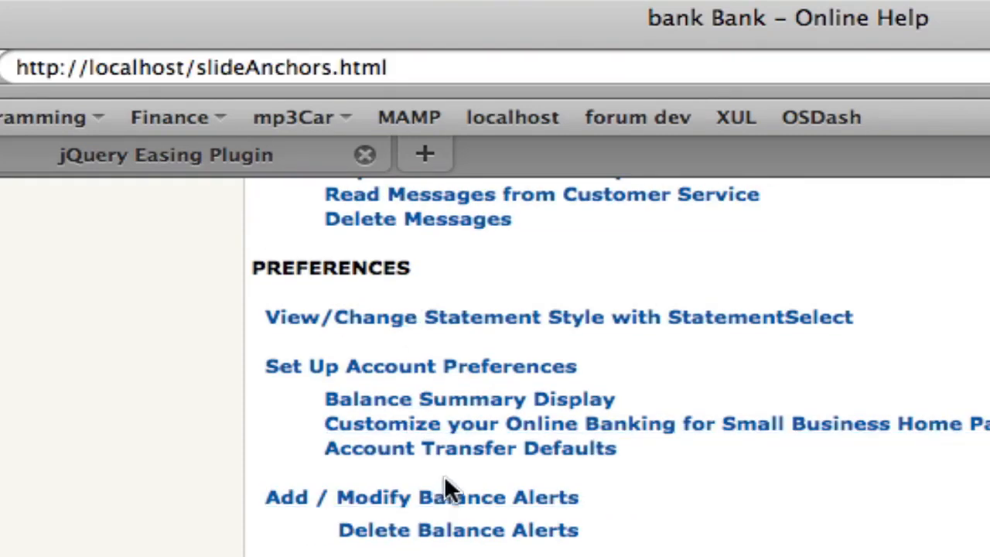
pyautogui.moveTo(503, 423)
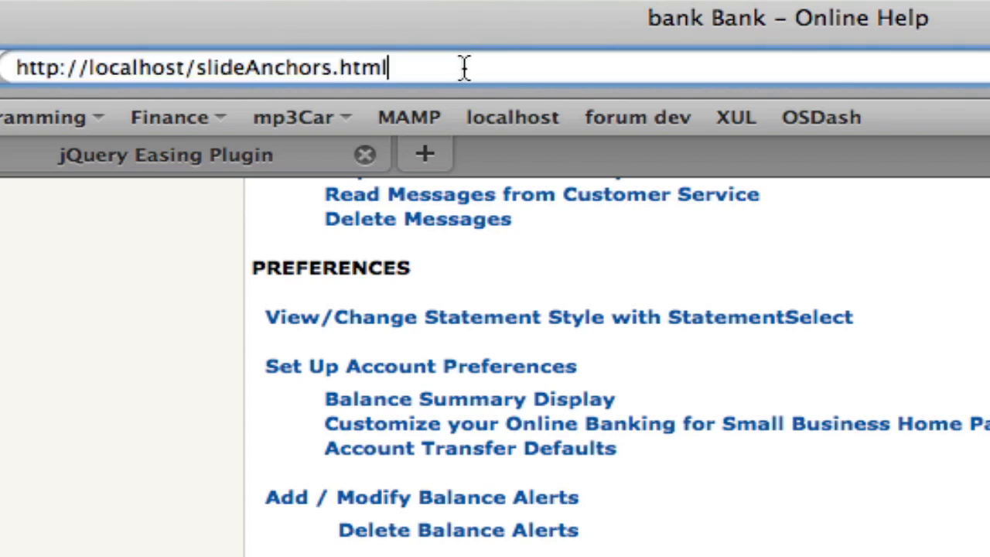
# Load the page with #a27 and #a27_1 appended to the URL to test direct hashes
pyautogui.write('#a27')
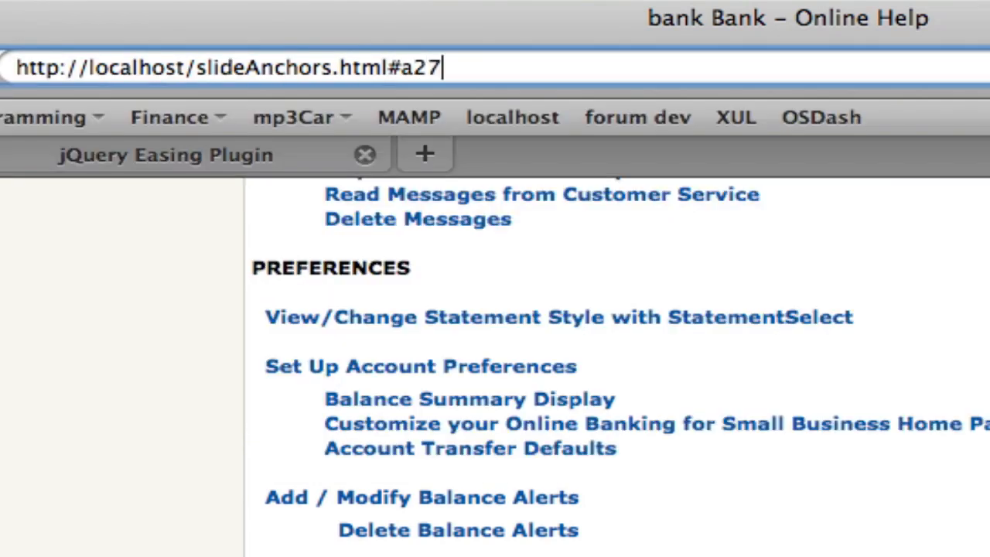
pyautogui.write('_1')
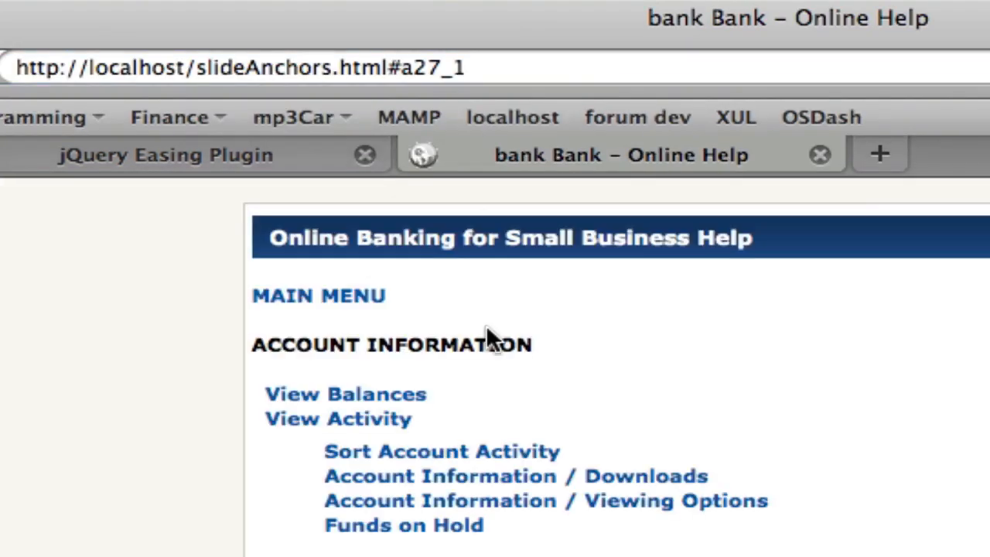
pyautogui.scroll(-3)
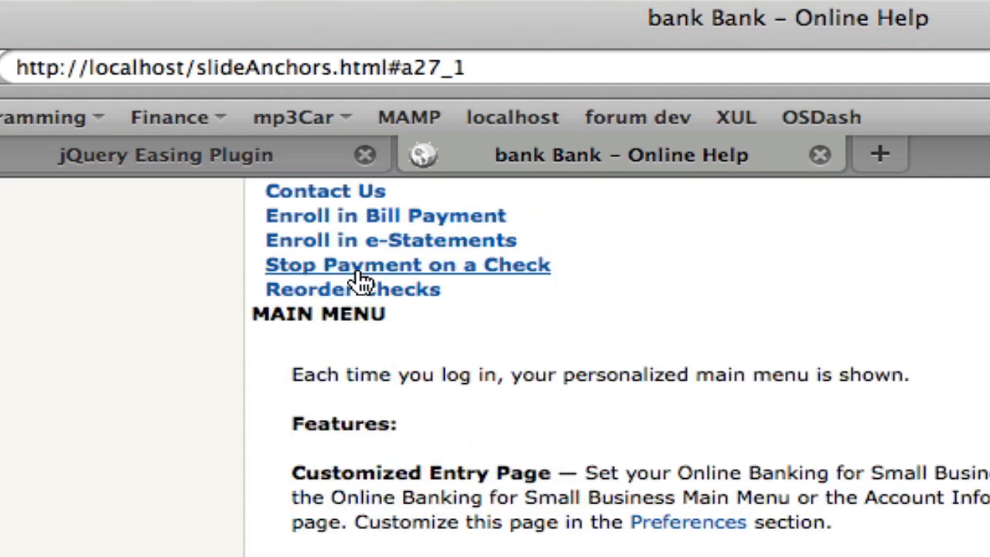
pyautogui.scroll(-3)
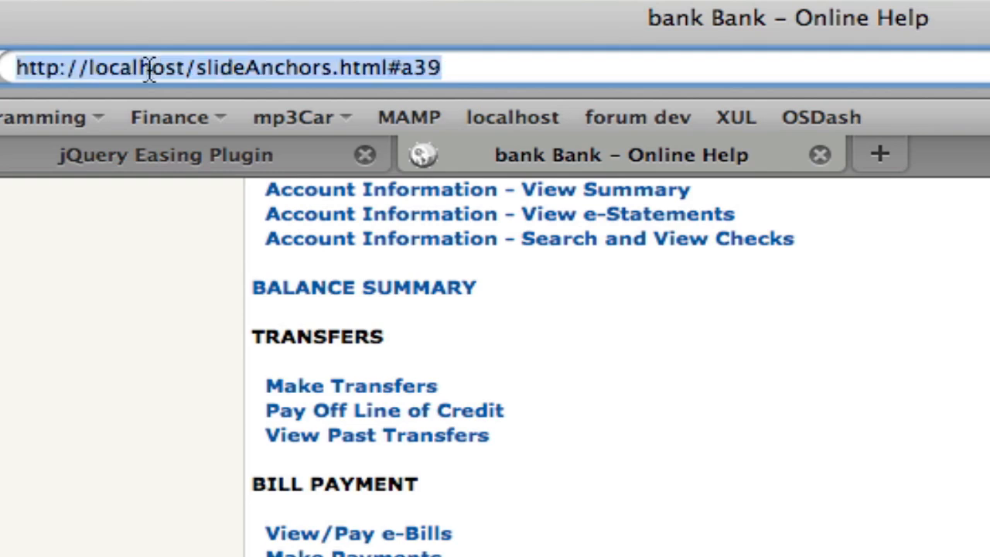
pyautogui.click(878, 155)
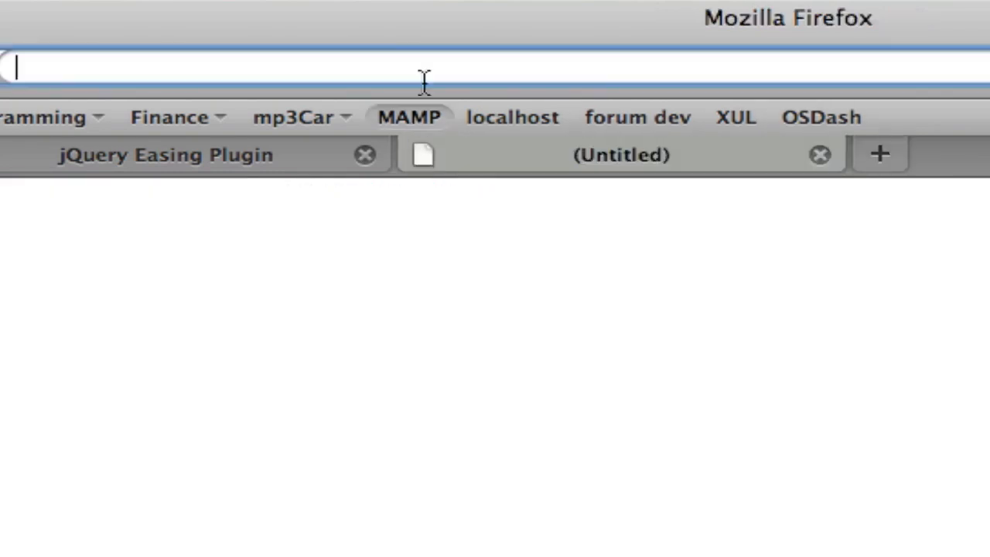
pyautogui.write('http://localhost/slideAnchors.html#a39')
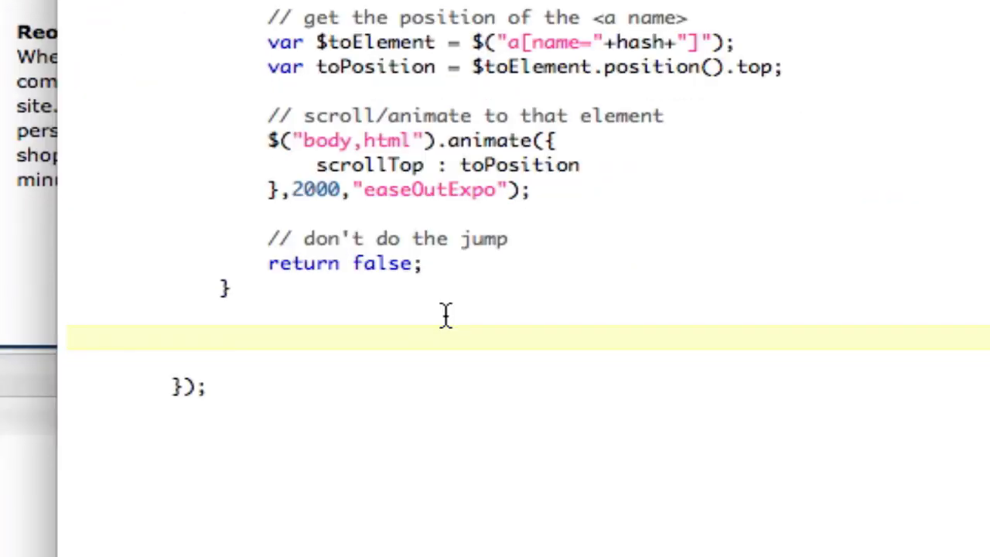
# Start an if(location.hash) block that stores var hash = location.hash
pyautogui.write('loc')
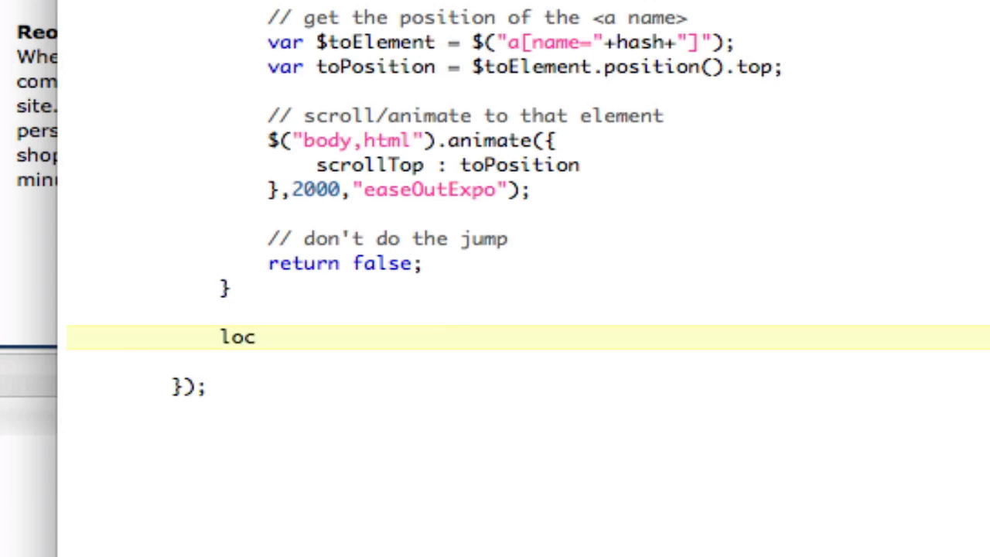
pyautogui.write('ation.hash')
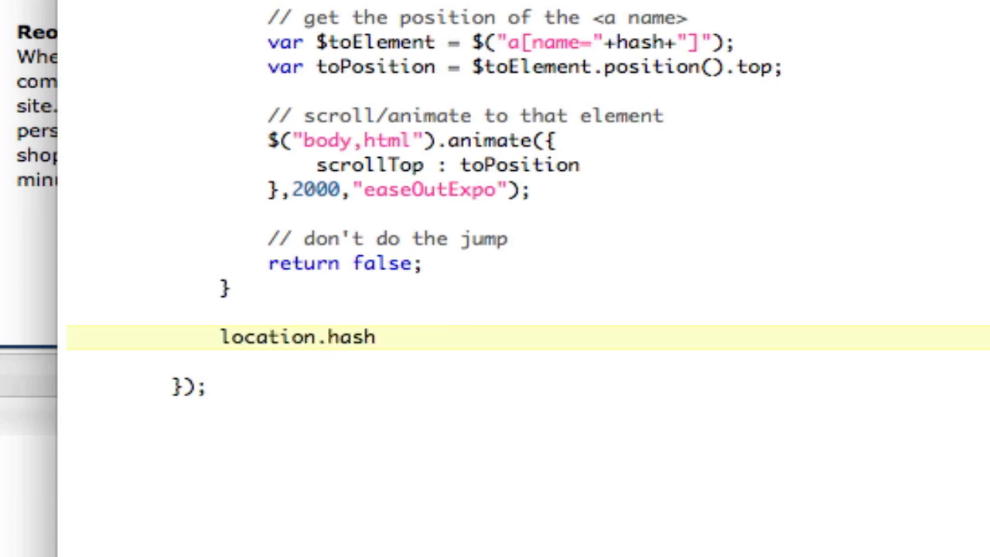
pyautogui.write('if')
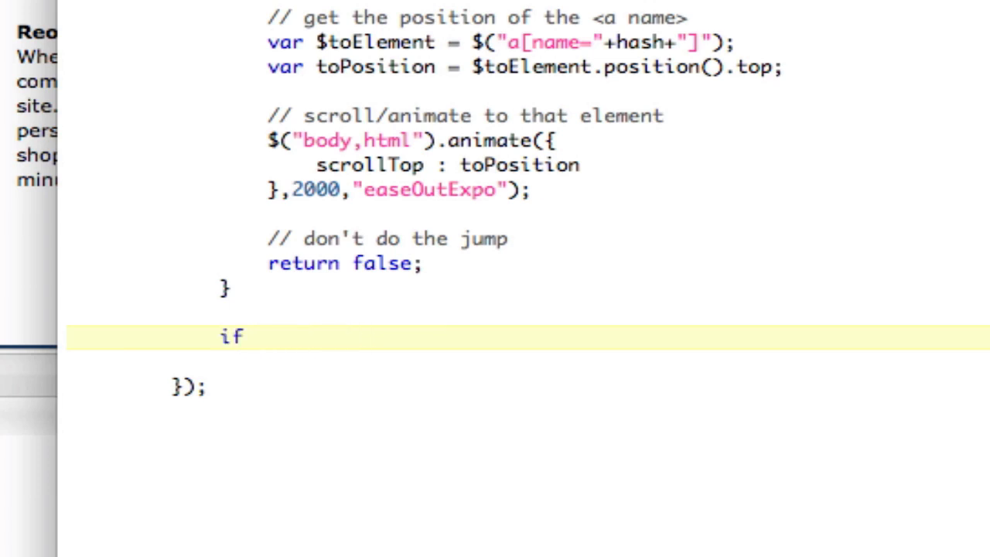
pyautogui.write('(location.hash) {')
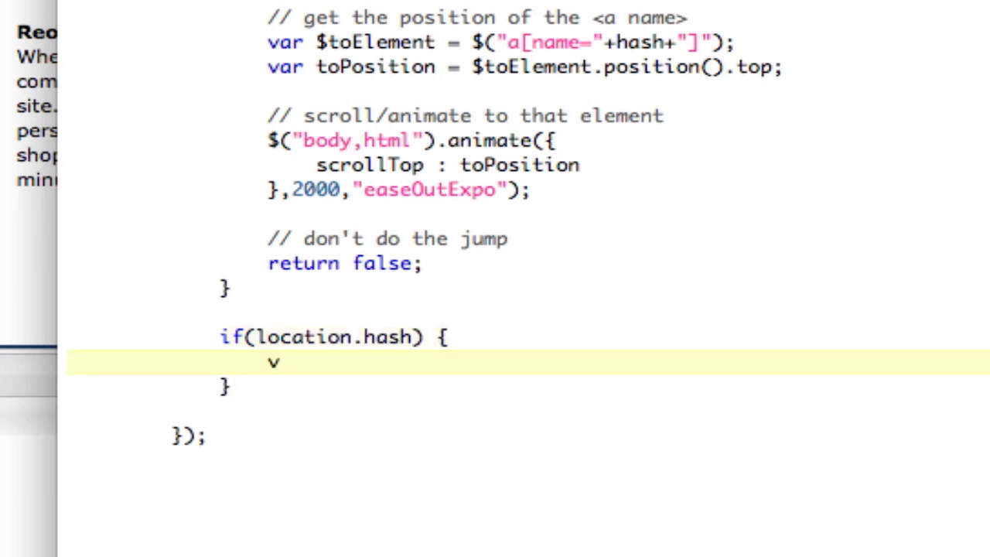
pyautogui.write('var hash')
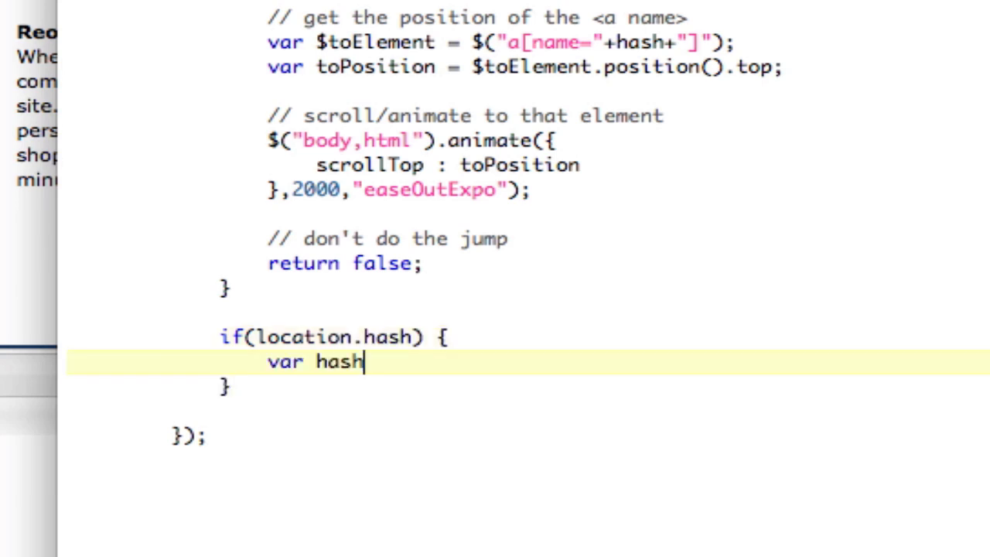
pyautogui.write('= l')
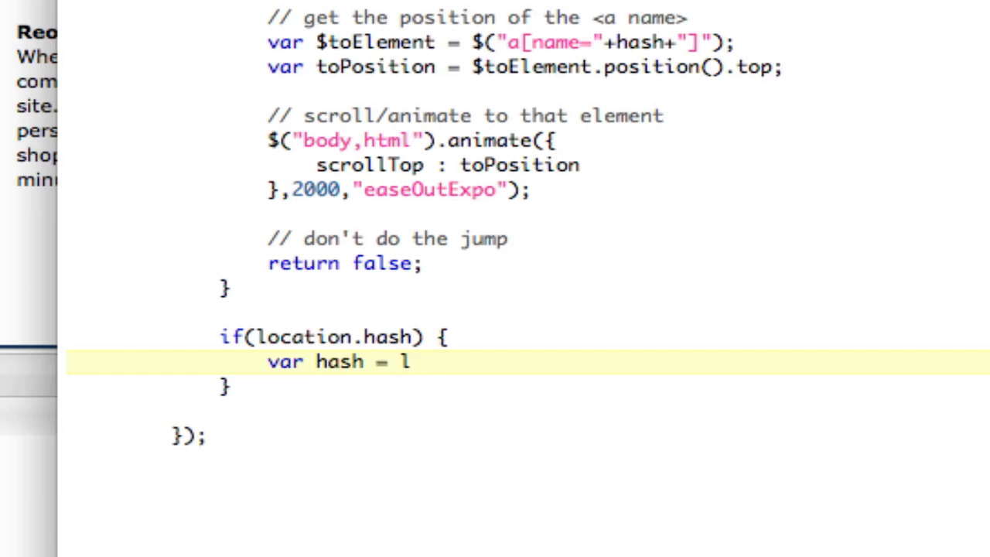
pyautogui.write('ocation')
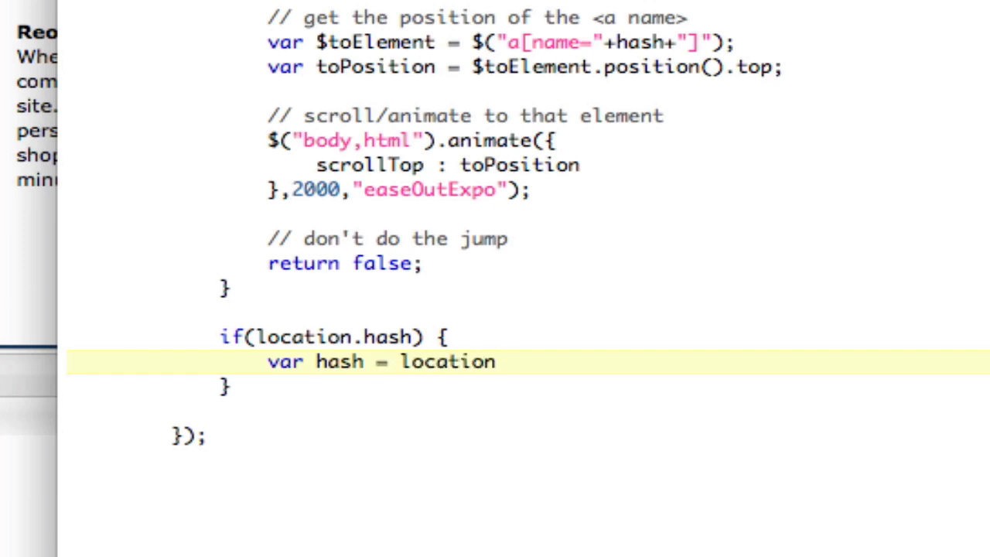
pyautogui.write('.hash;')
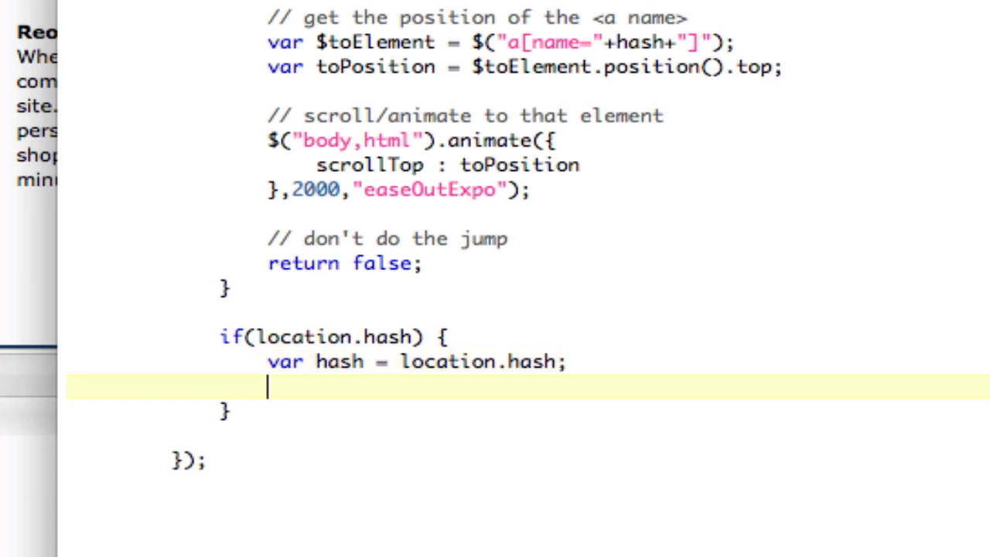
# Add window.scroll(0,0); to reset the page to the top
pyautogui.write('window.')
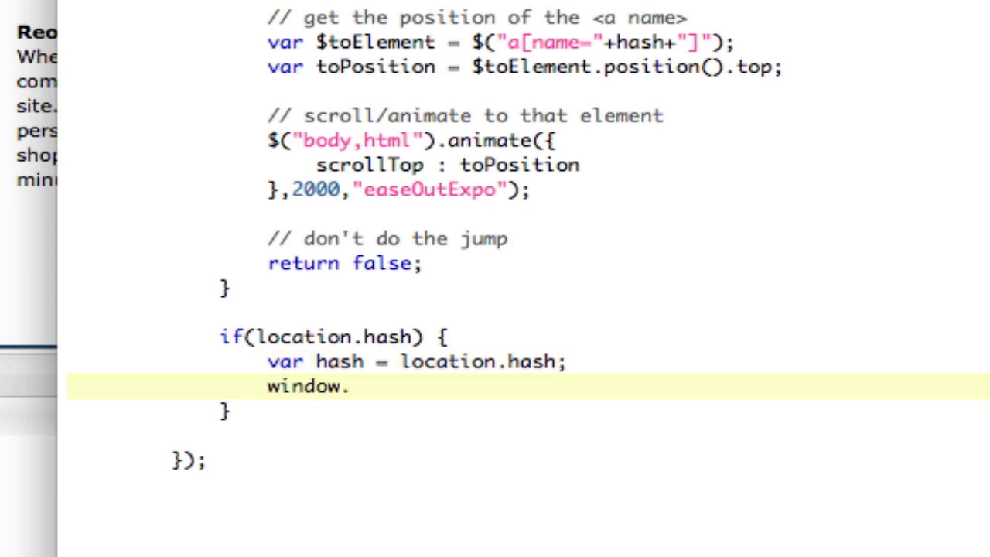
pyautogui.write('scro')
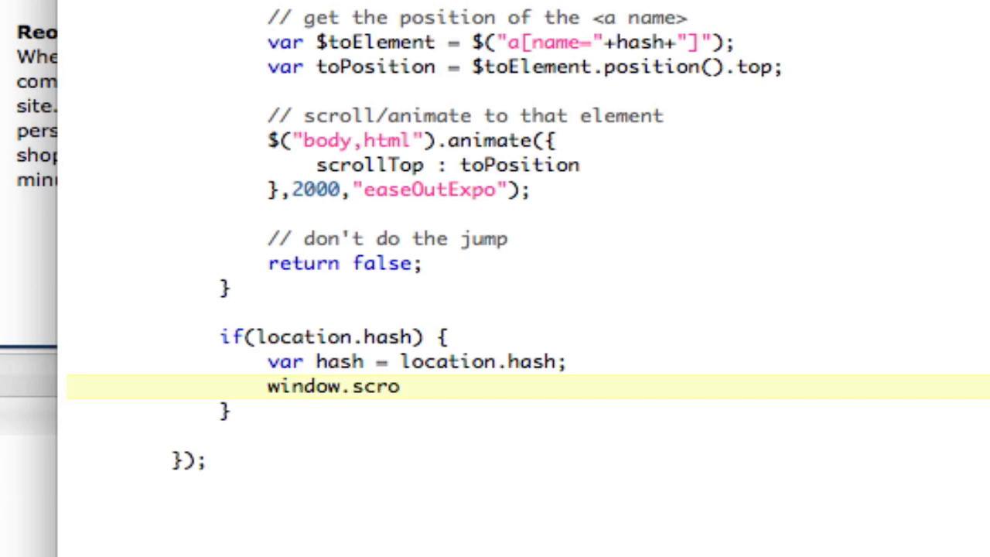
pyautogui.write('ll(0,0')
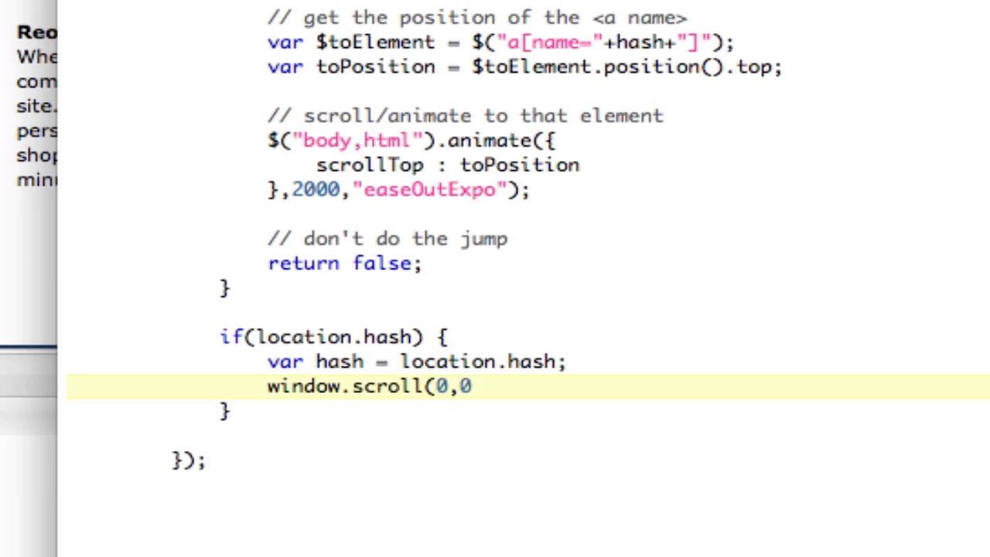
pyautogui.write(');')
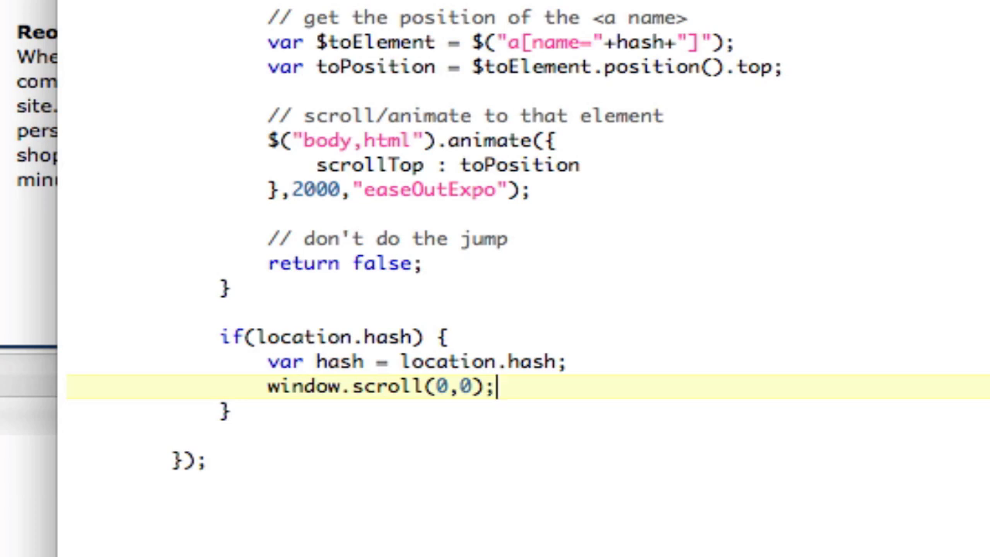
# Trigger $("a[href="+hash+"]").click(); with a return, then switch to the browser
pyautogui.write('$("a')
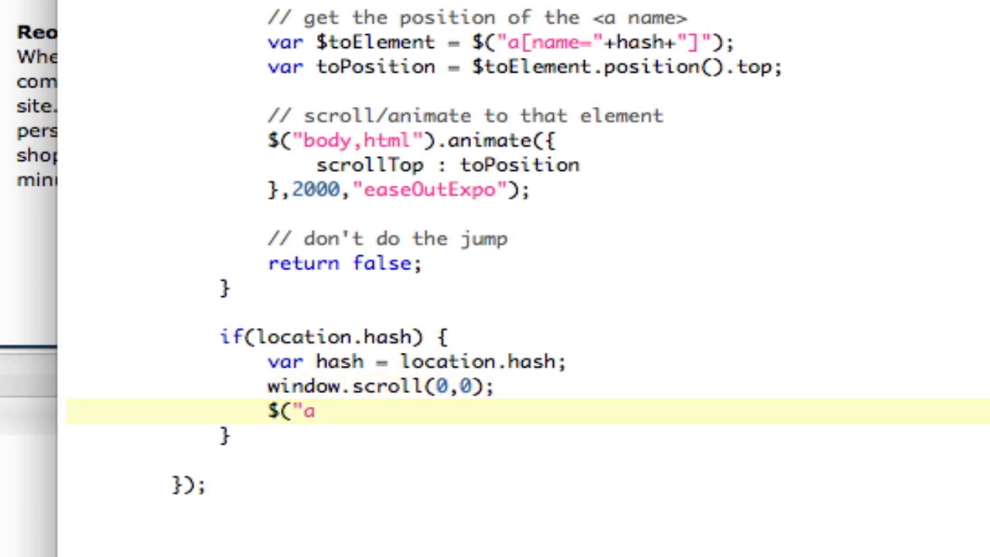
pyautogui.write('[href')
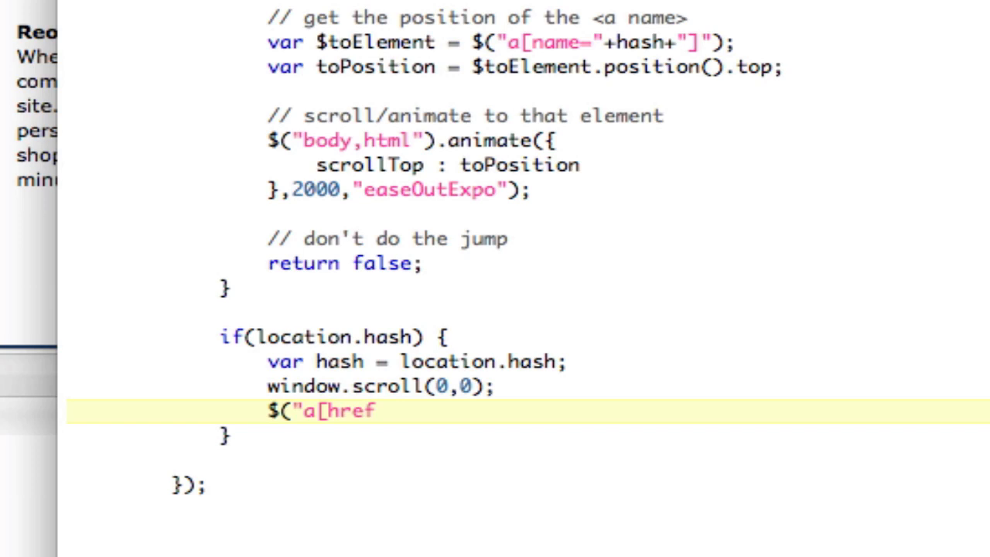
pyautogui.write('=')
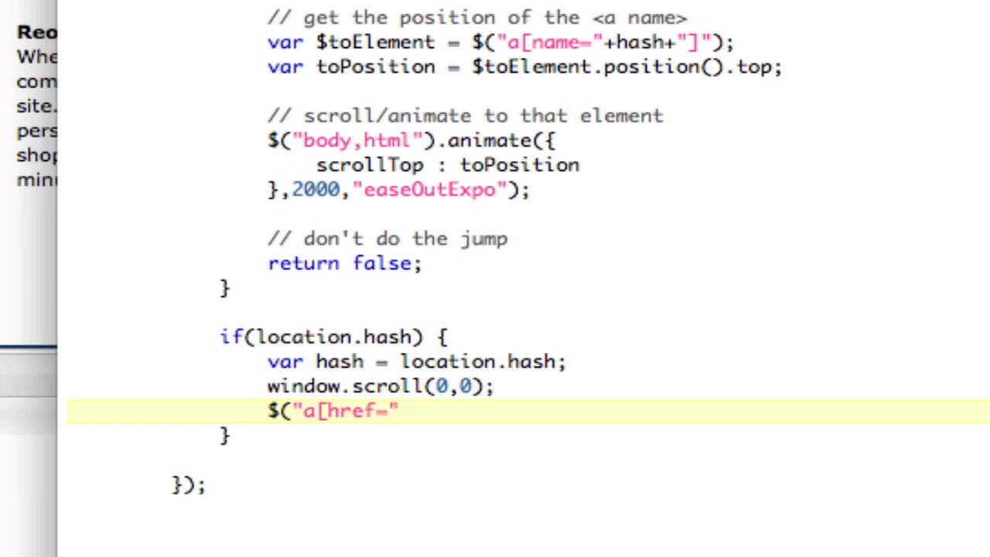
pyautogui.write('+hash+')
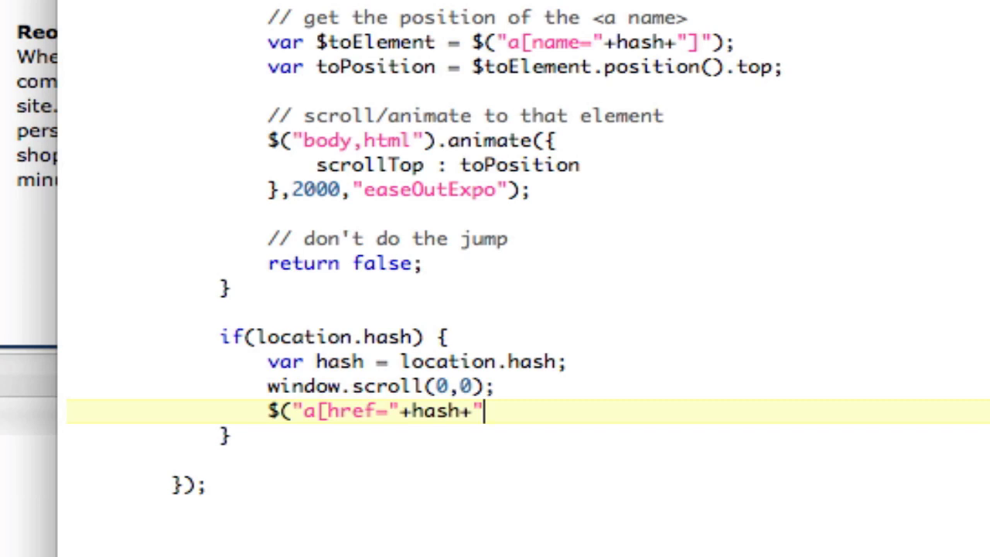
pyautogui.write(']");')
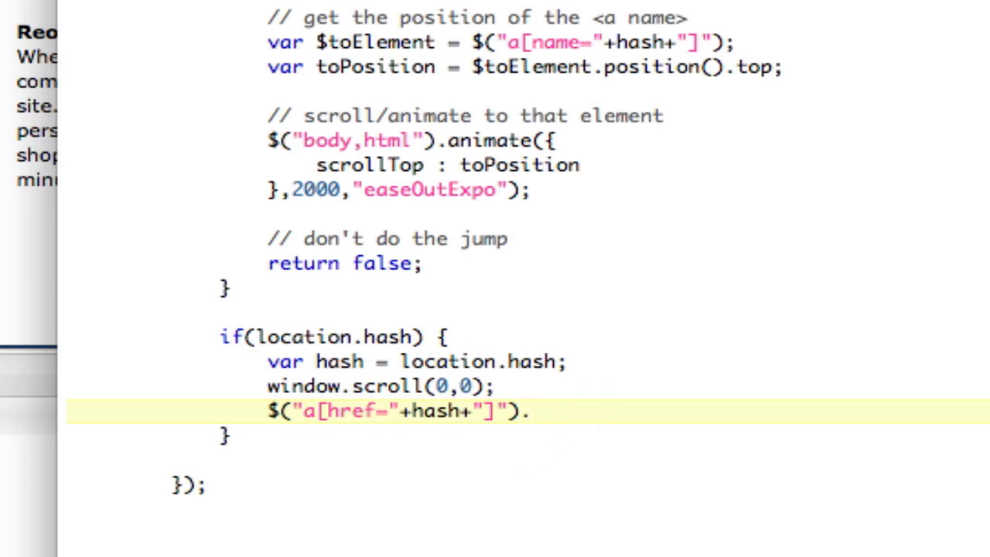
pyautogui.write('.click();')
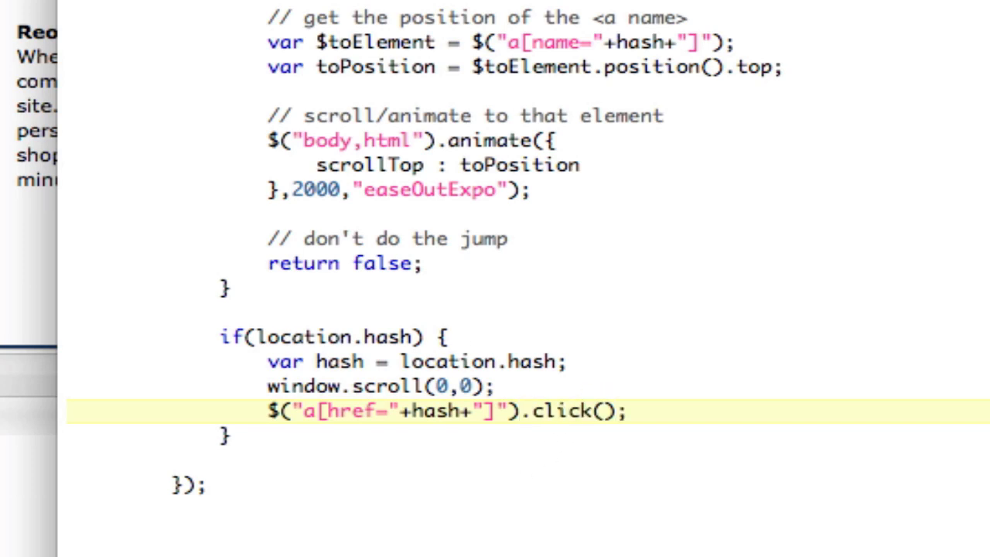
pyautogui.write('return')
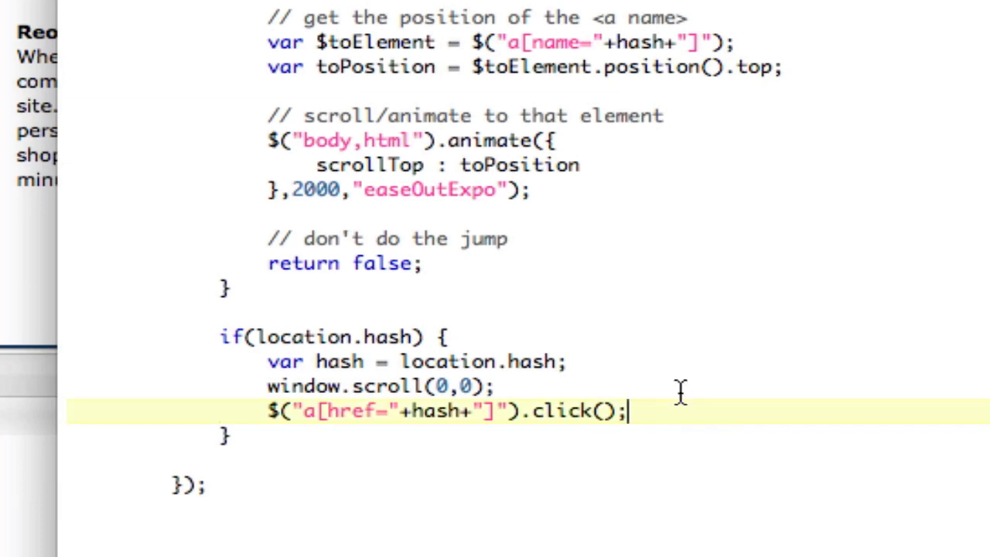
pyautogui.scroll(-3)
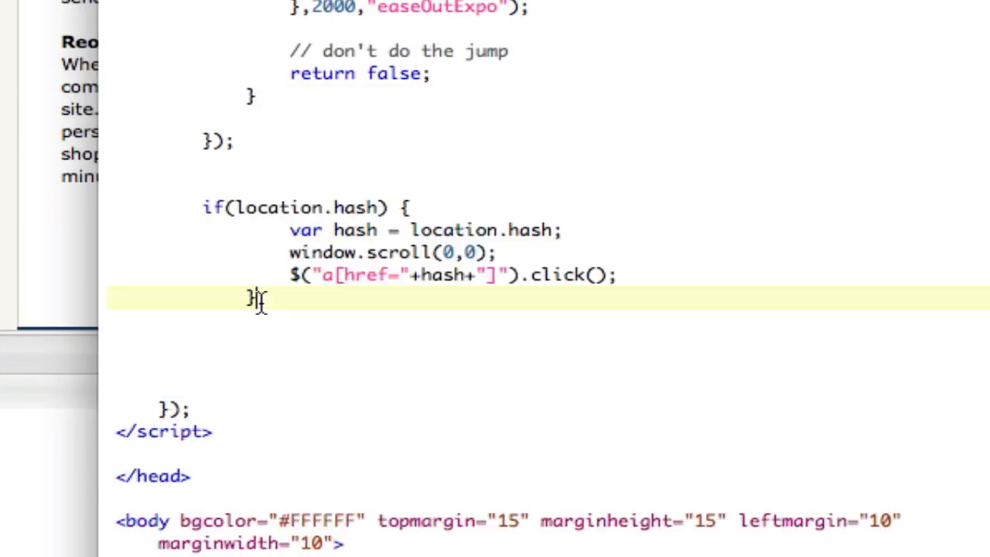
pyautogui.click(558, 139)
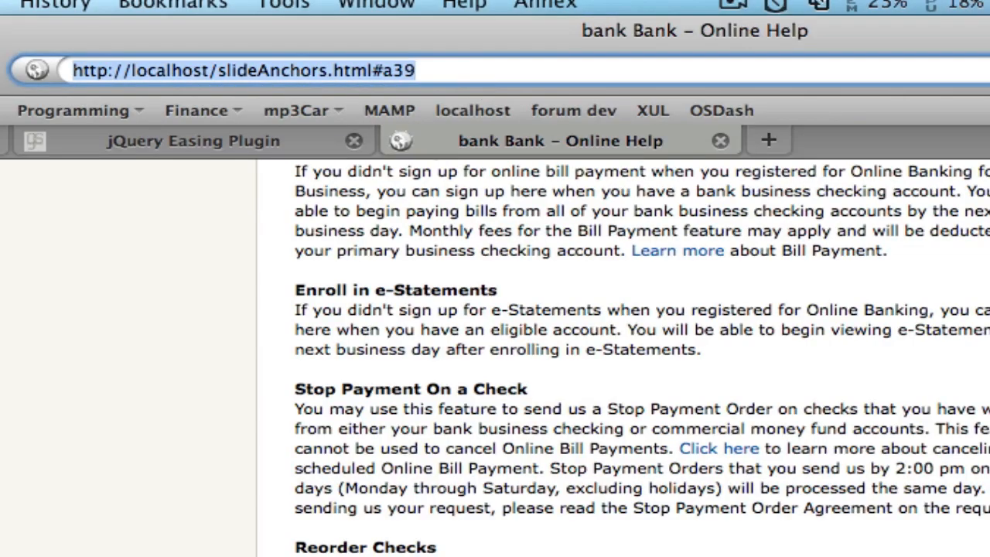